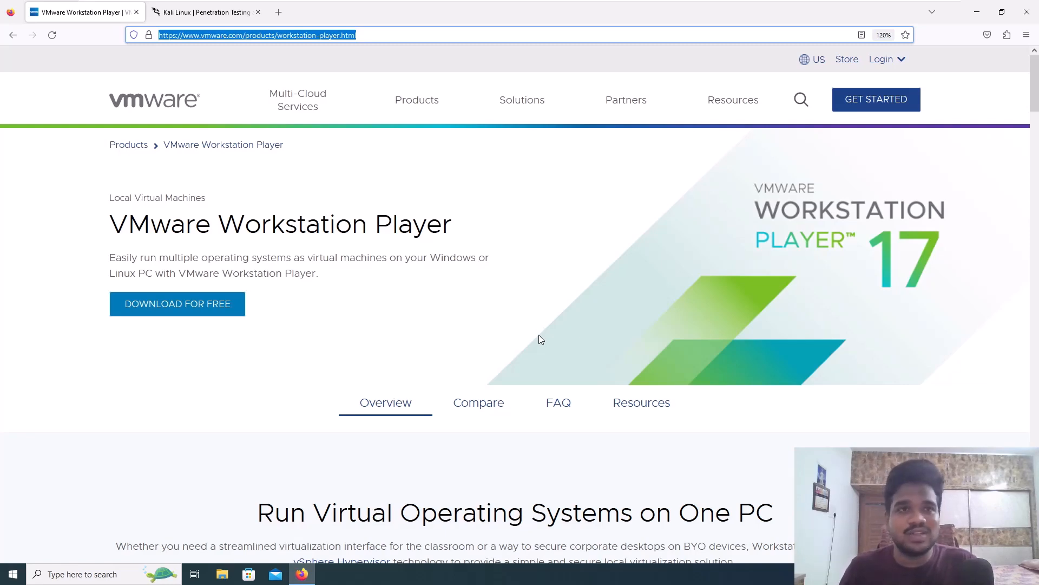
mouse_move(419, 201)
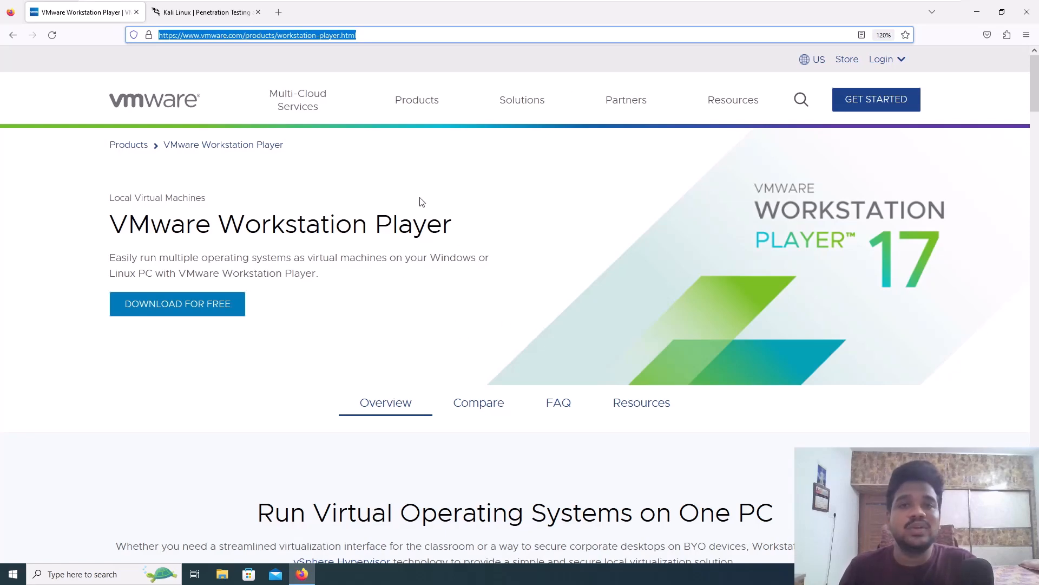
mouse_move(541, 244)
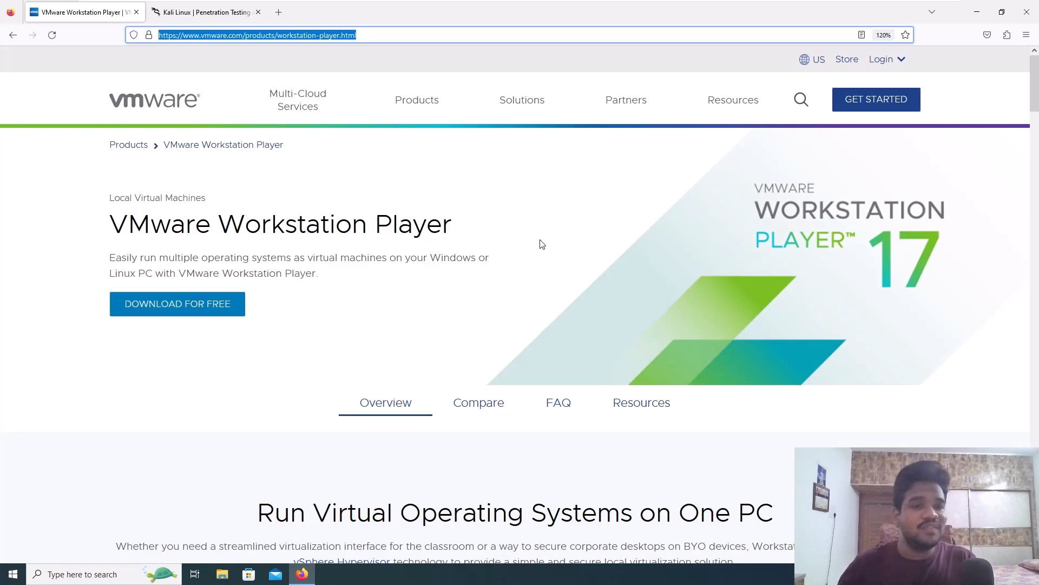
mouse_move(532, 243)
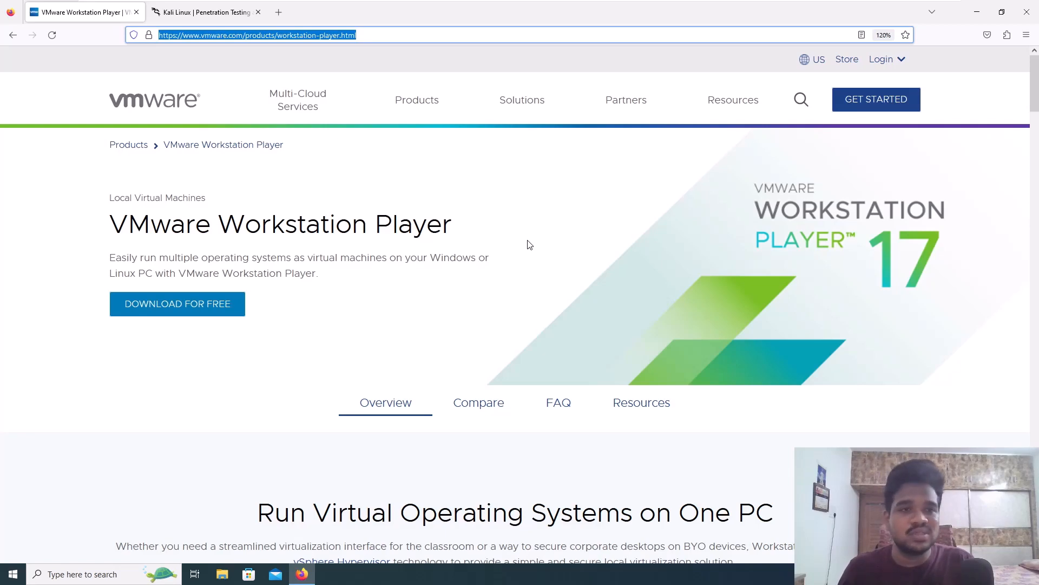
mouse_move(297, 213)
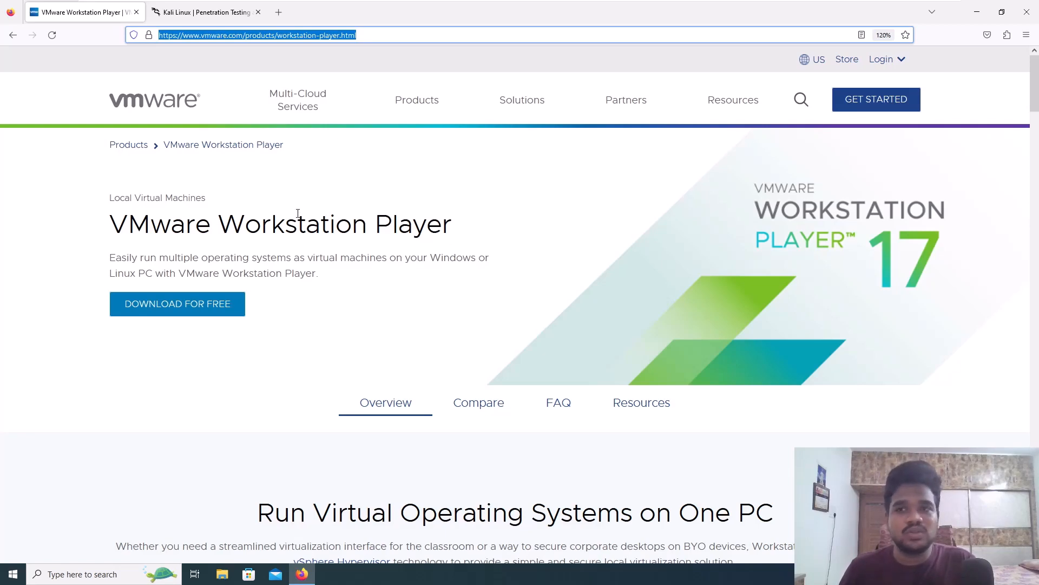
mouse_move(195, 257)
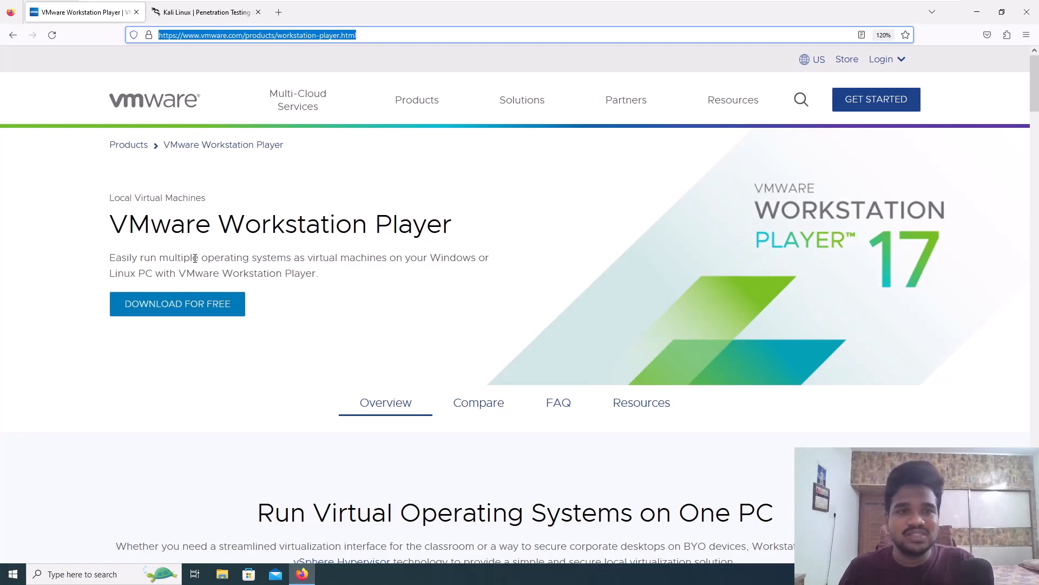
Open the Workstation Player 17.0.2 downloads and download the Windows 64-bit installer
double_click(295, 224)
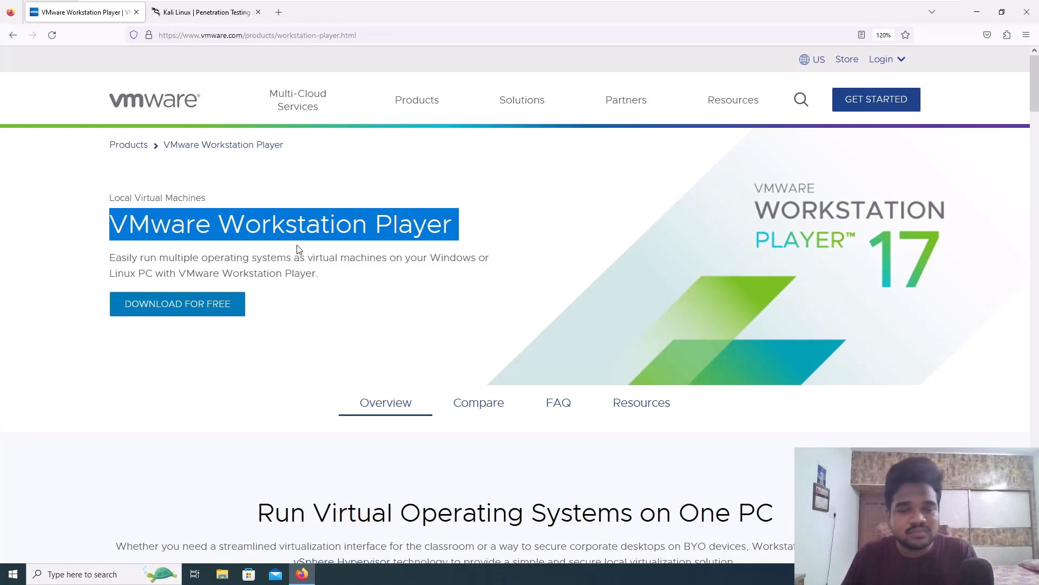
mouse_move(350, 295)
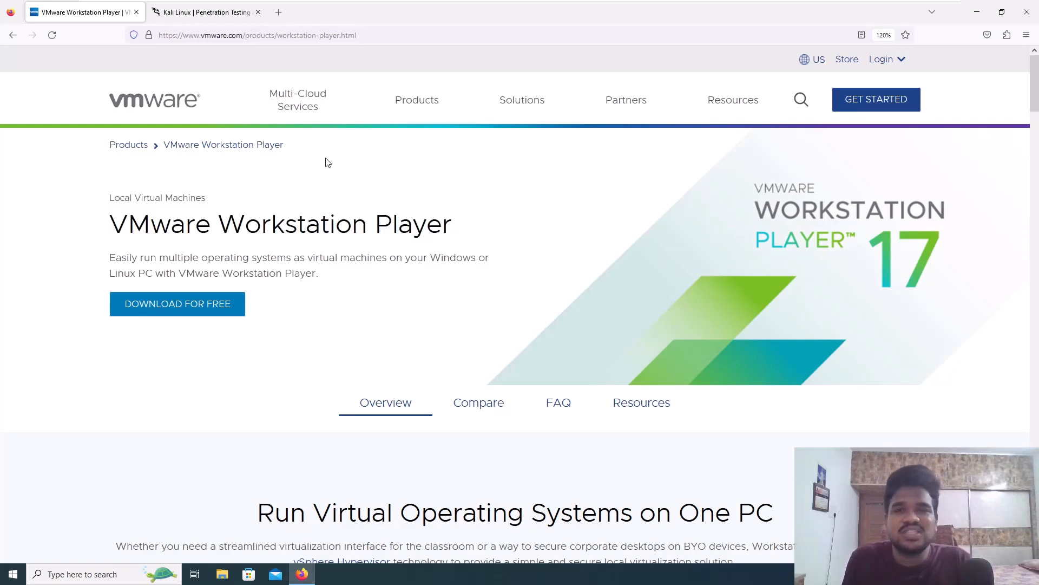
mouse_move(169, 105)
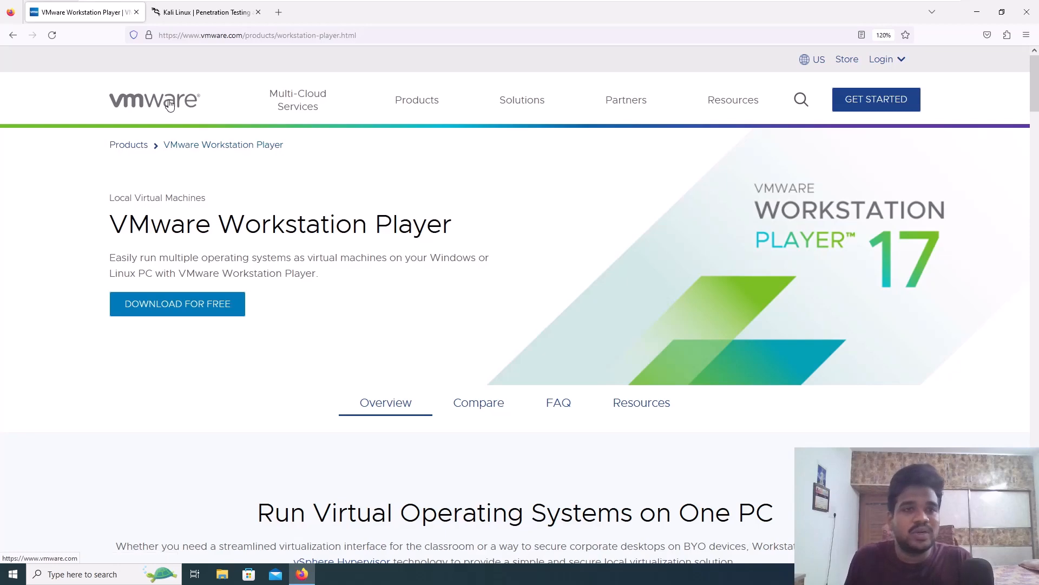
mouse_move(169, 103)
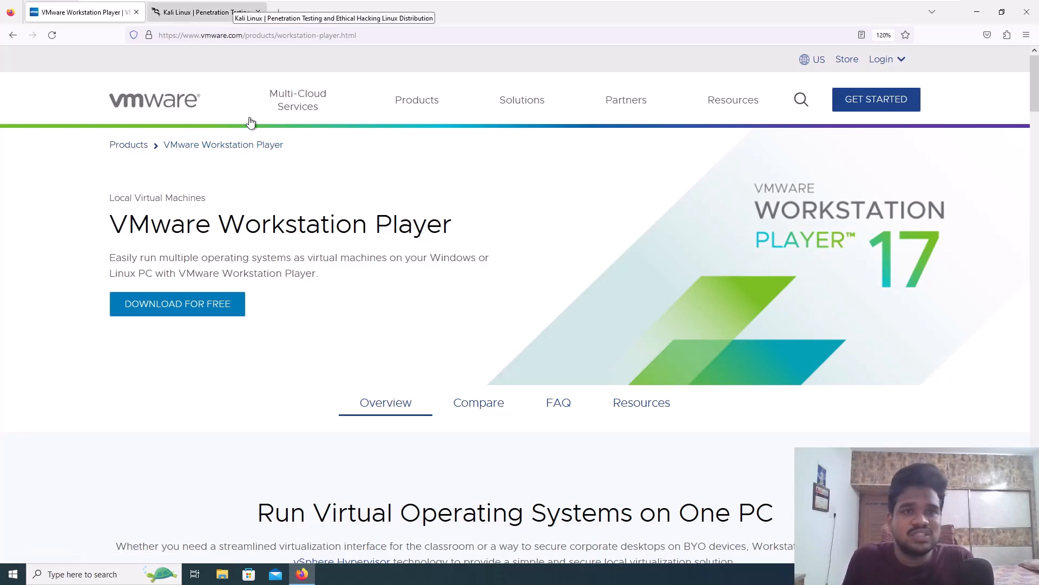
mouse_move(301, 318)
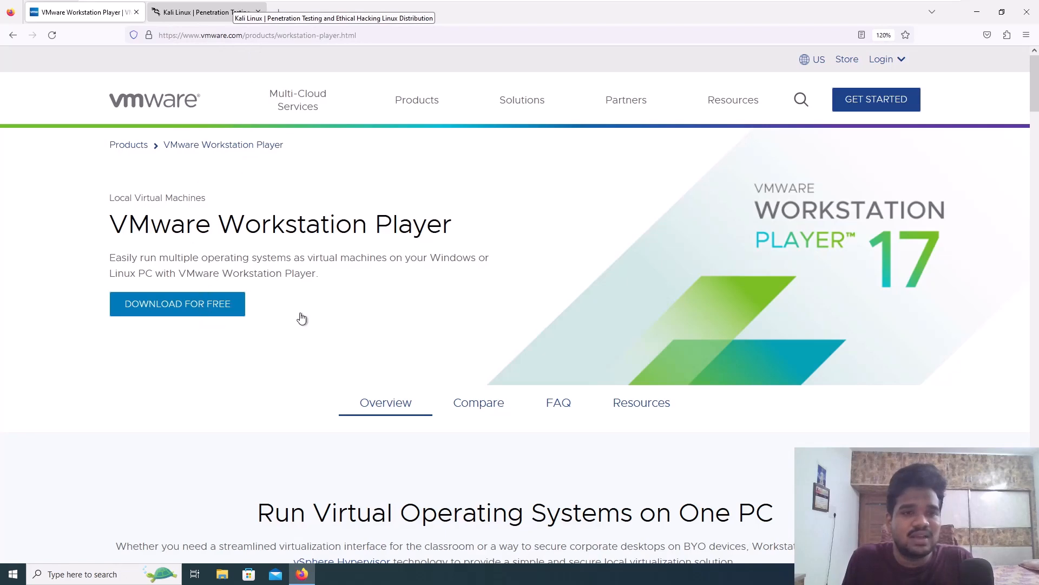
mouse_move(177, 304)
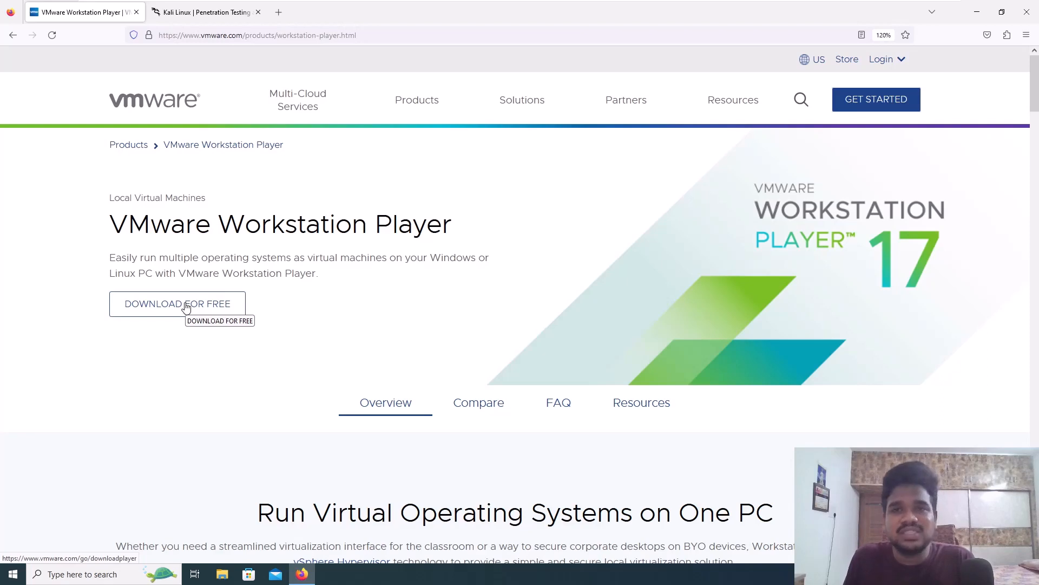
mouse_move(283, 297)
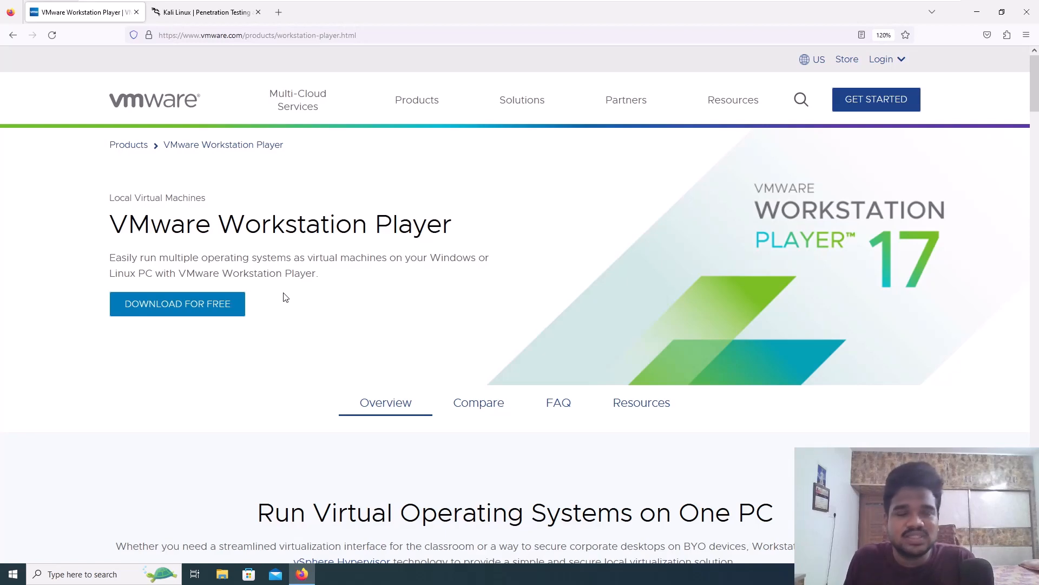
click(278, 12)
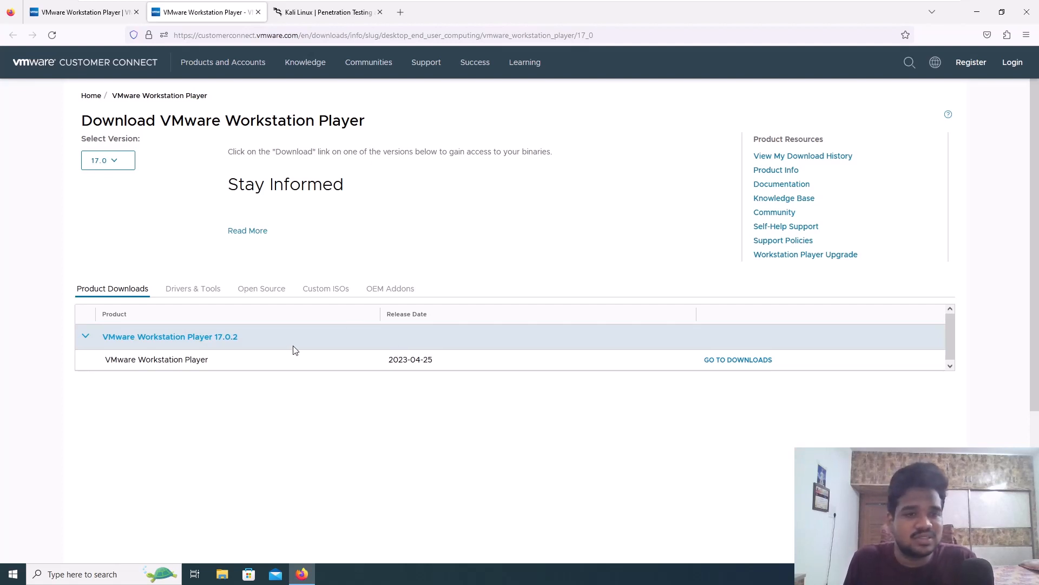
scroll(down, 3)
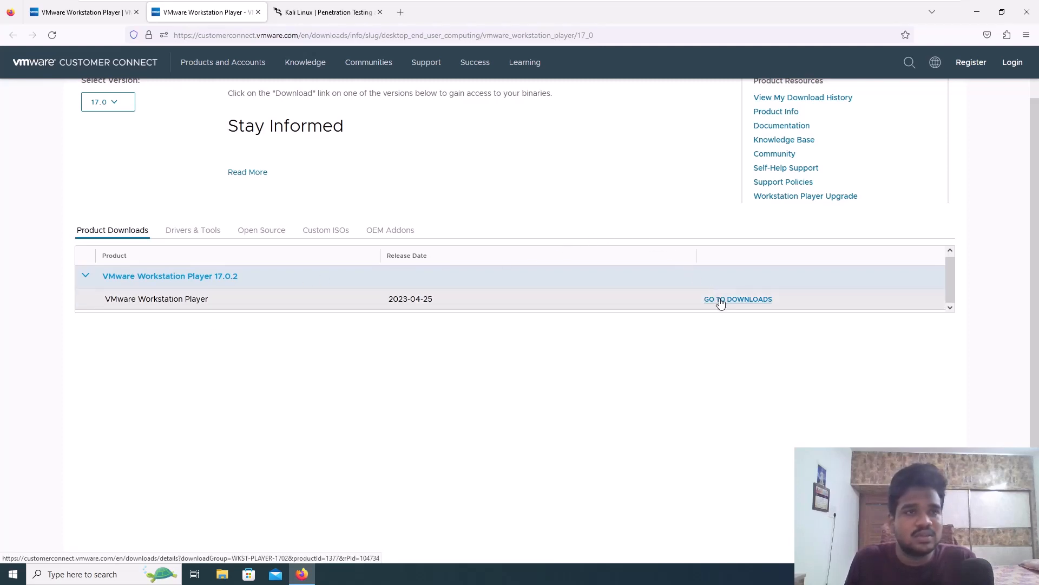
click(738, 299)
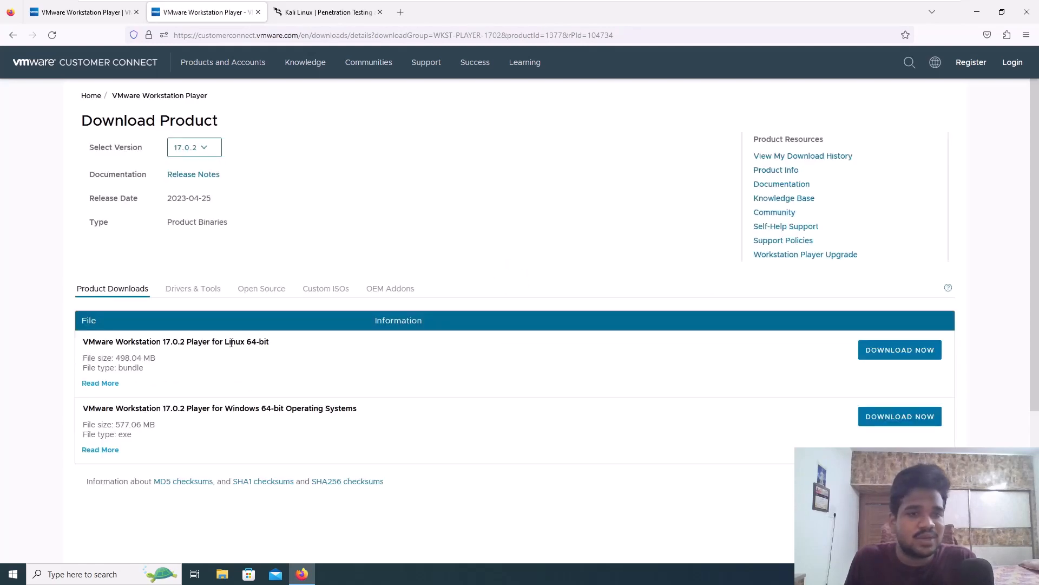
triple_click(219, 408)
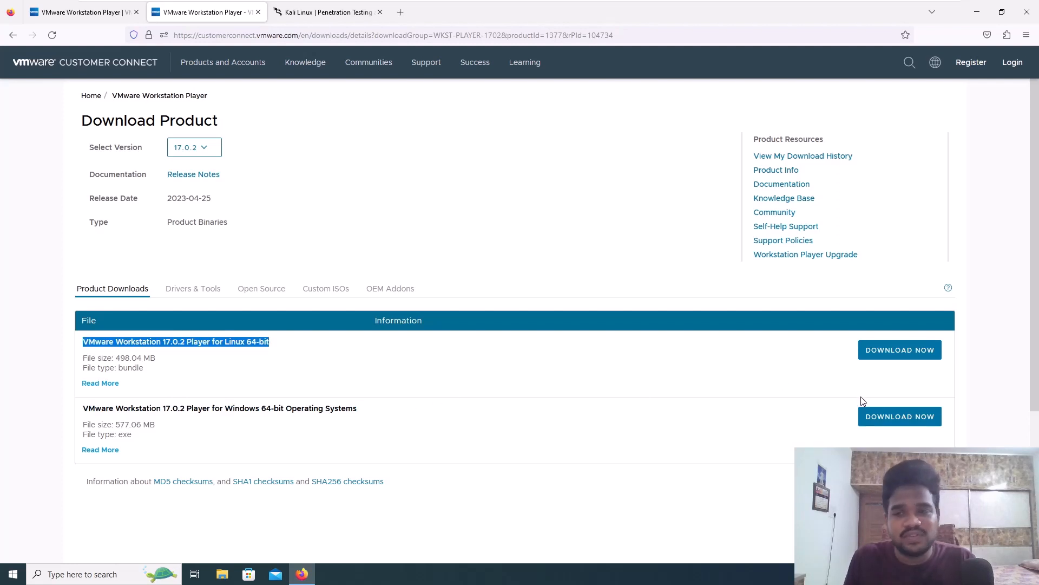
mouse_move(900, 416)
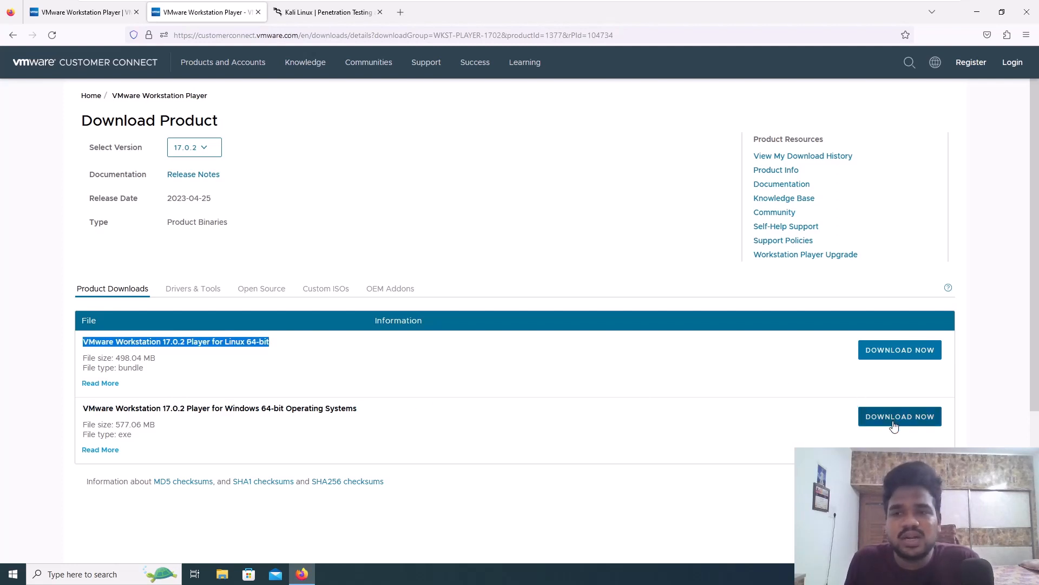
click(900, 416)
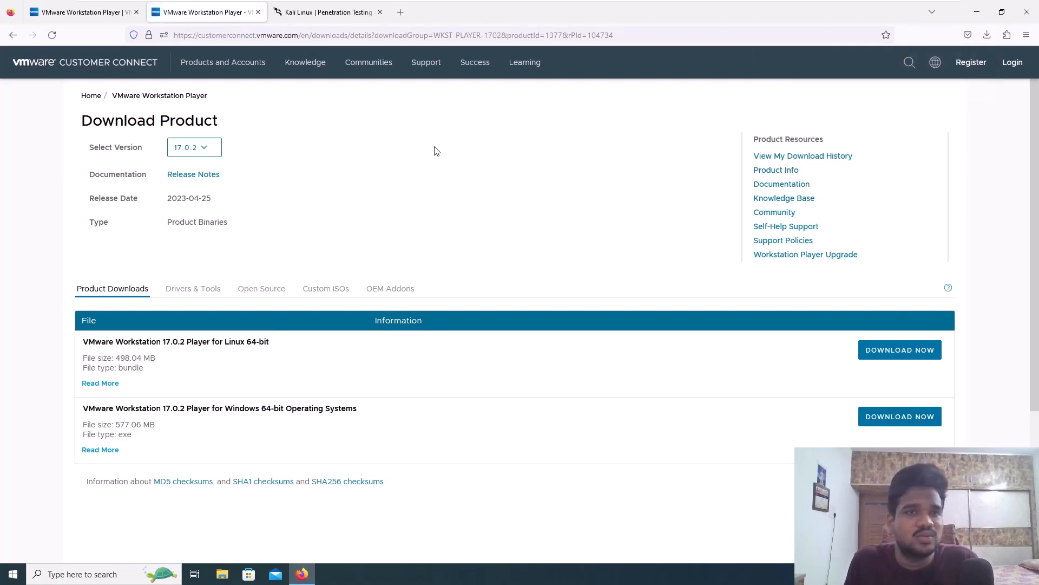
On kali.org, choose Virtual Machines and scroll to the 64-bit VMware prebuilt image
click(325, 12)
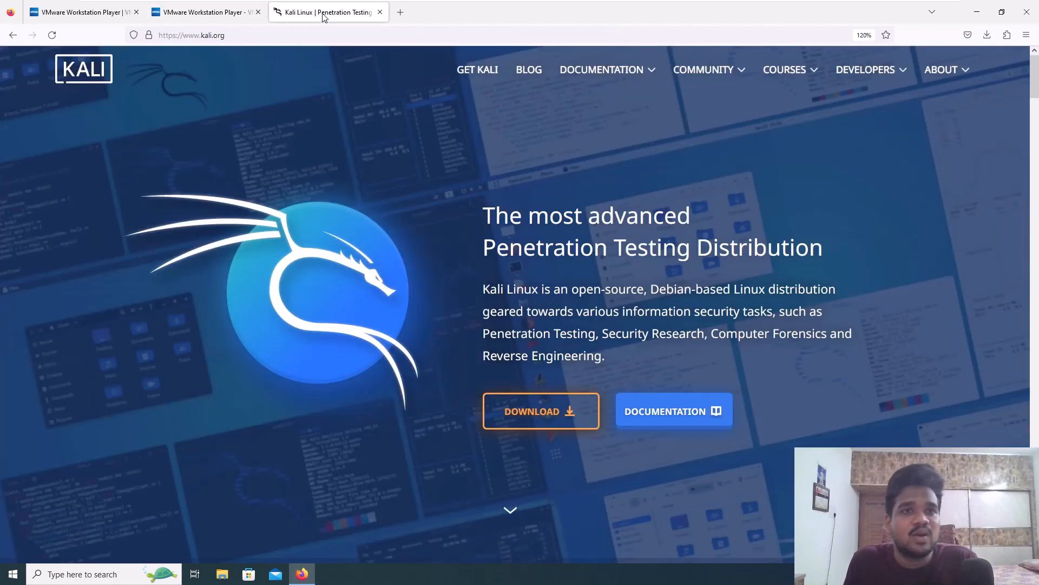
mouse_move(198, 56)
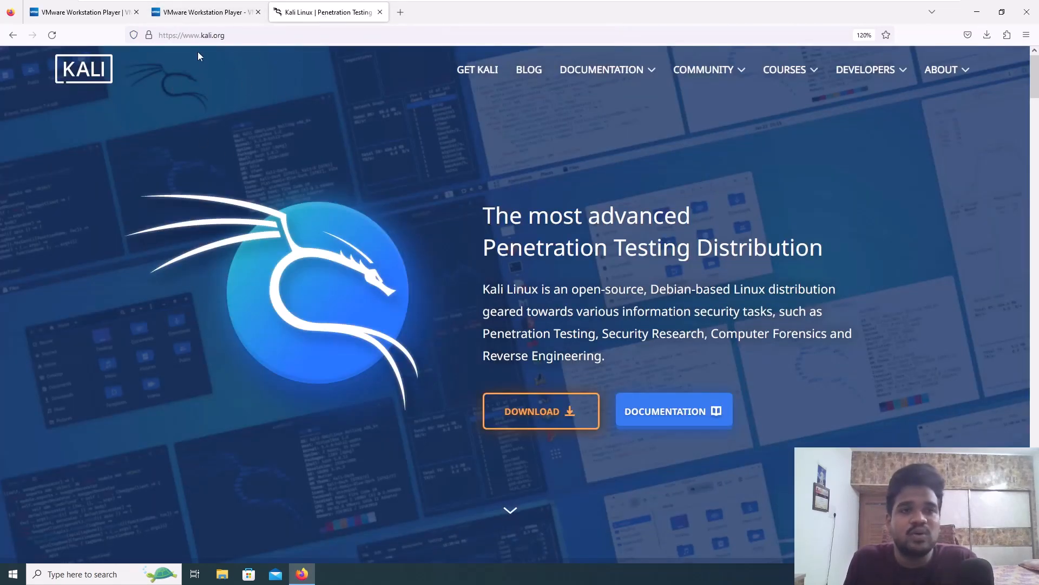
mouse_move(540, 411)
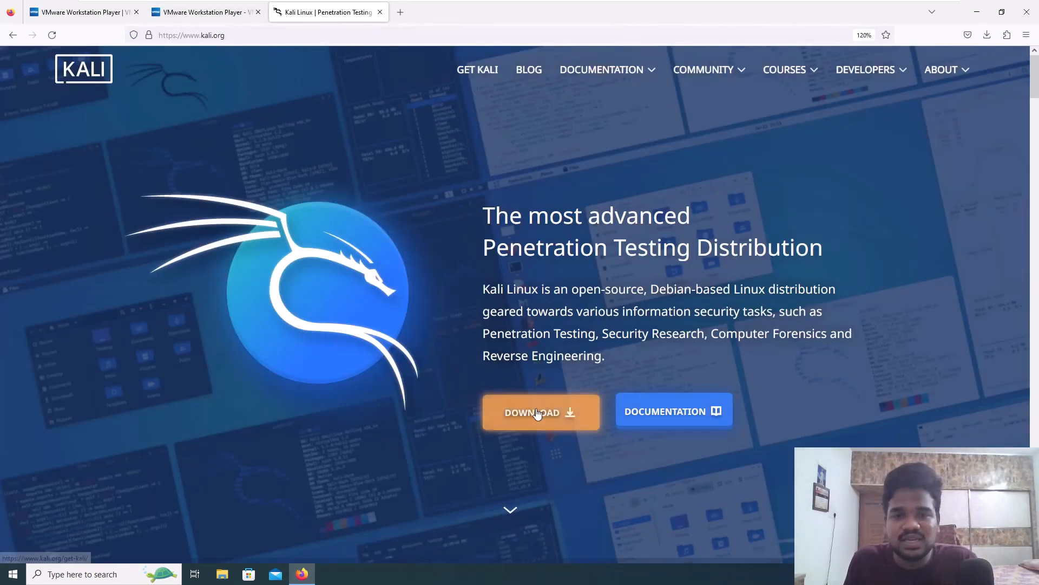
click(540, 411)
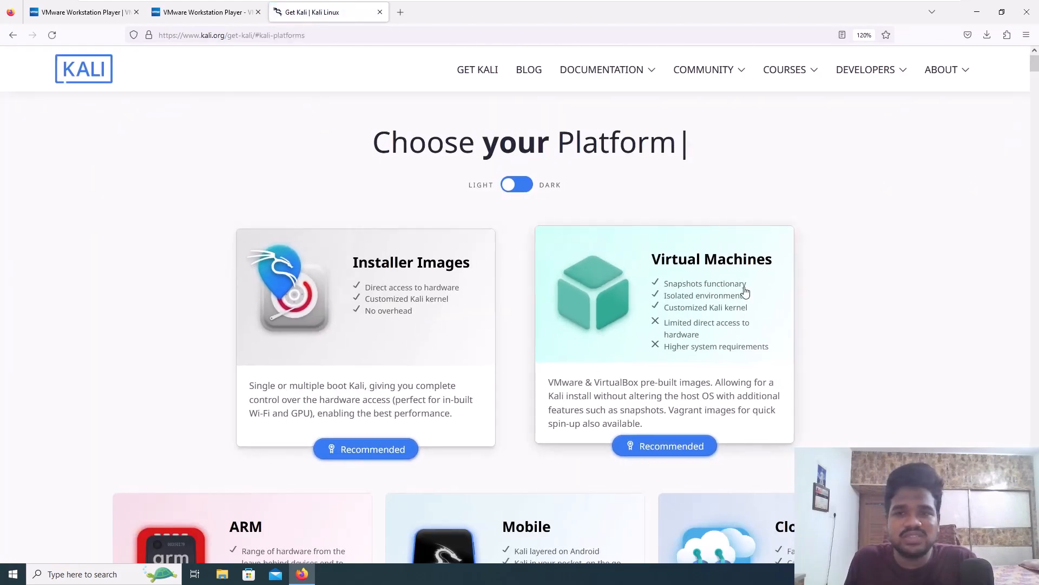
click(664, 445)
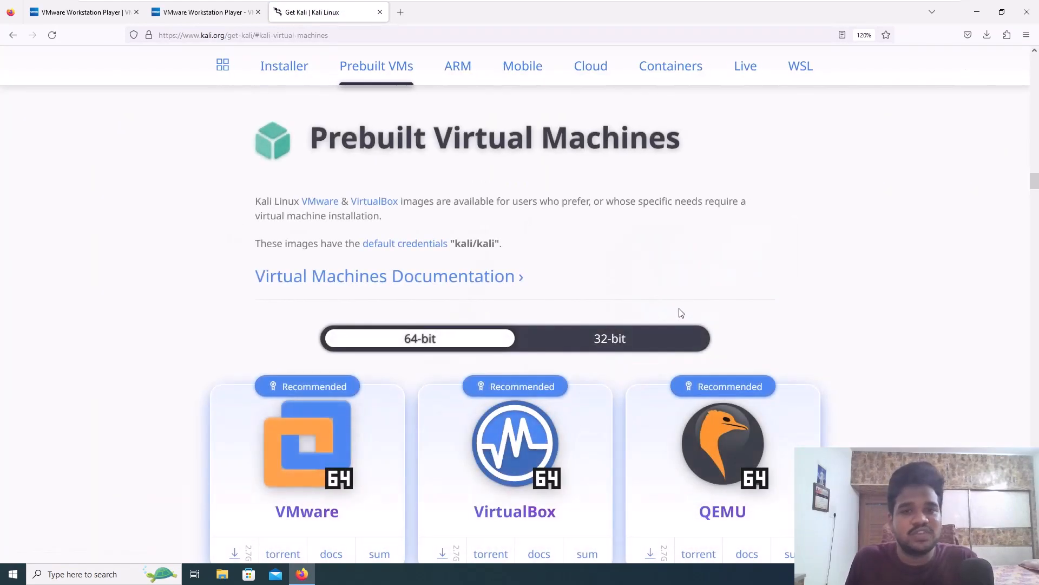
scroll(down, 3)
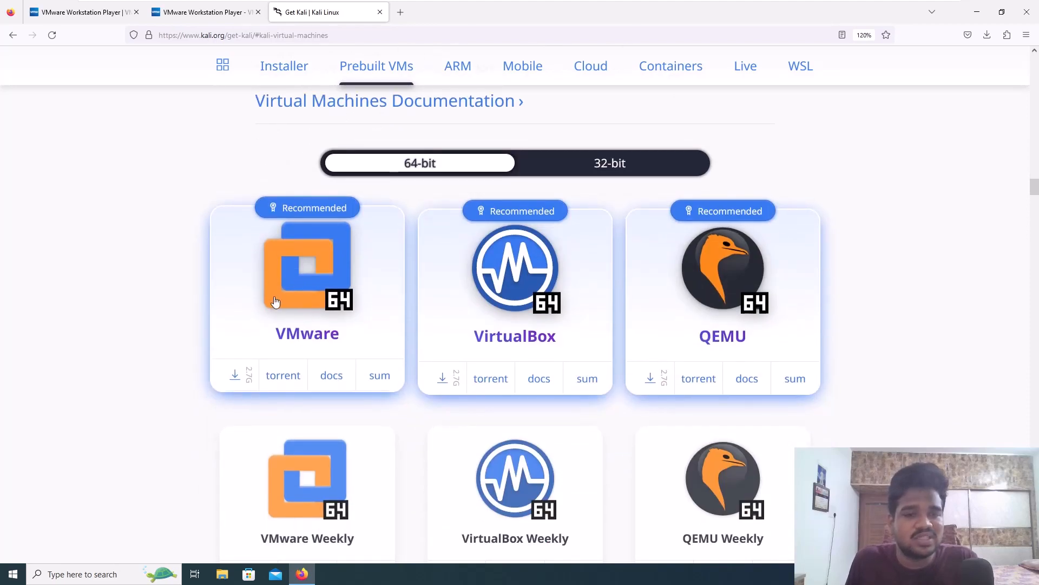
scroll(down, 3)
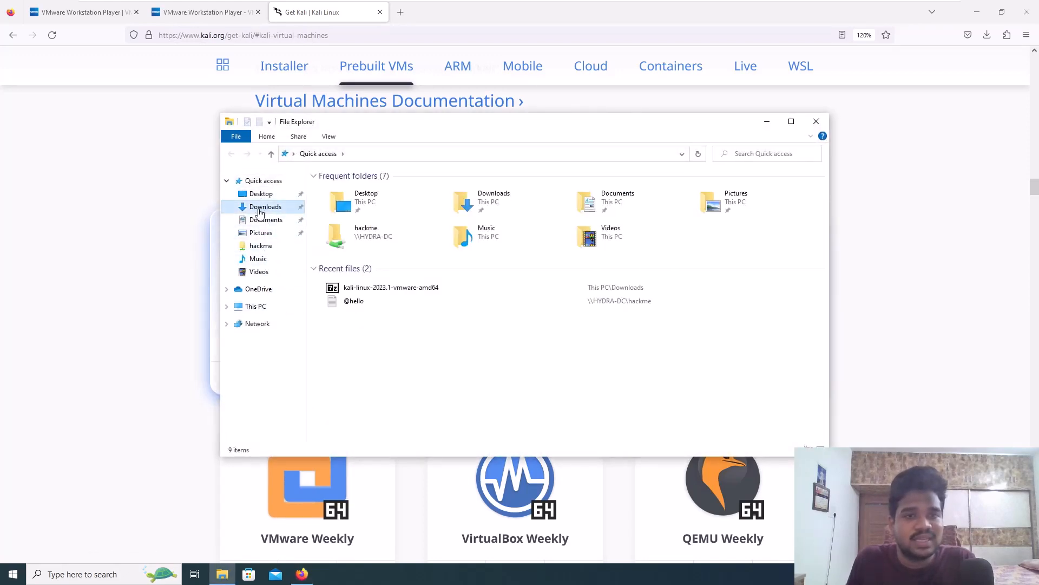
Open the Downloads folder in File Explorer to check the Kali download
click(265, 206)
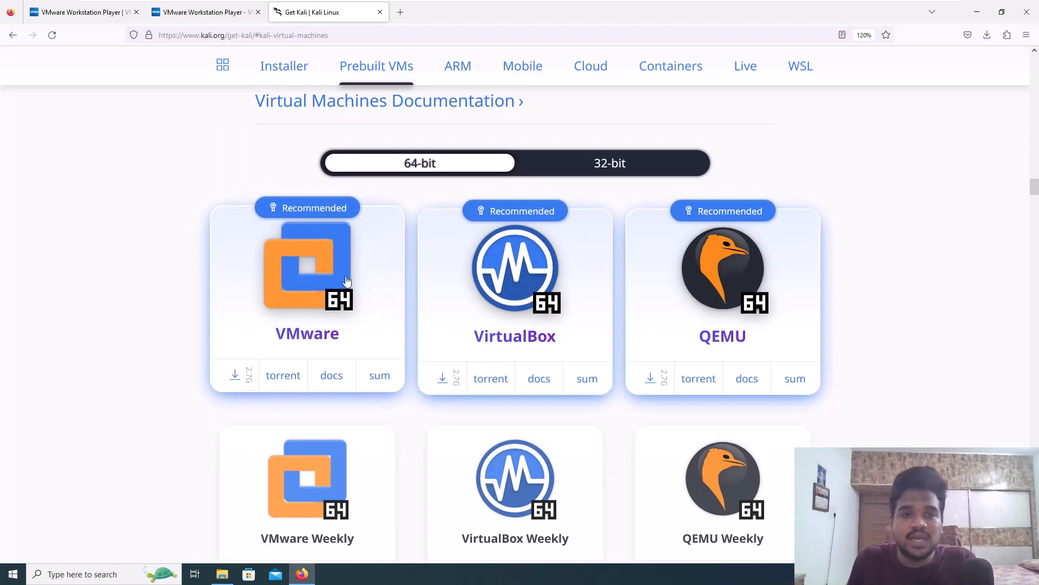
mouse_move(436, 20)
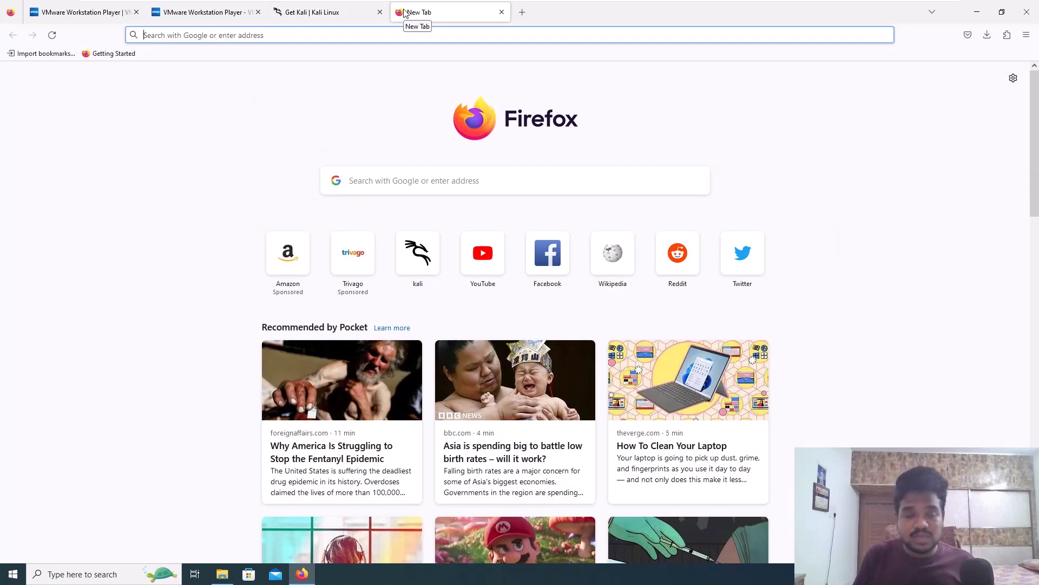
Search Google for '7zip download' and open the 7-zip.org download page
text(7zip download)
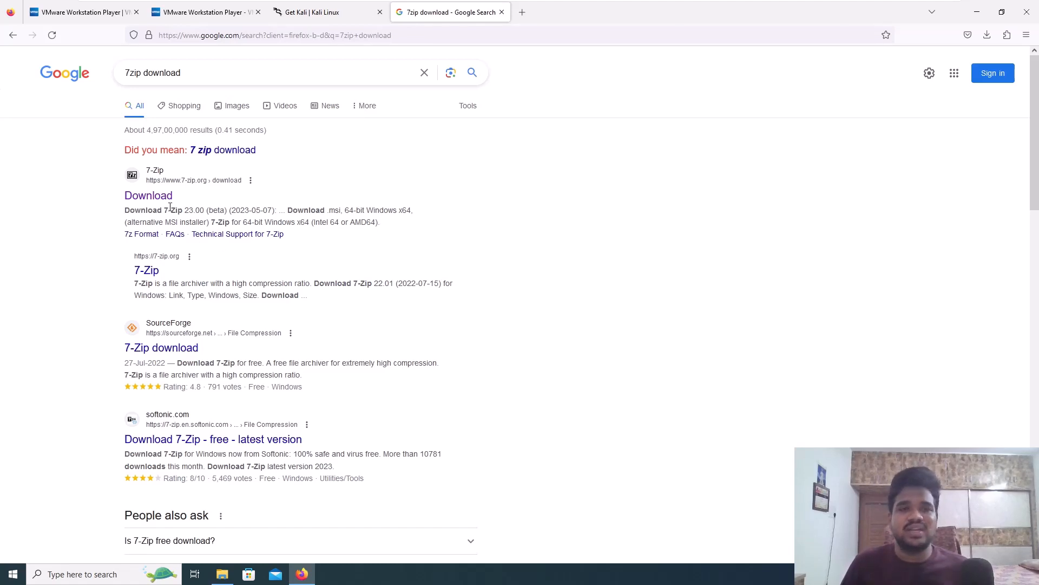
click(148, 195)
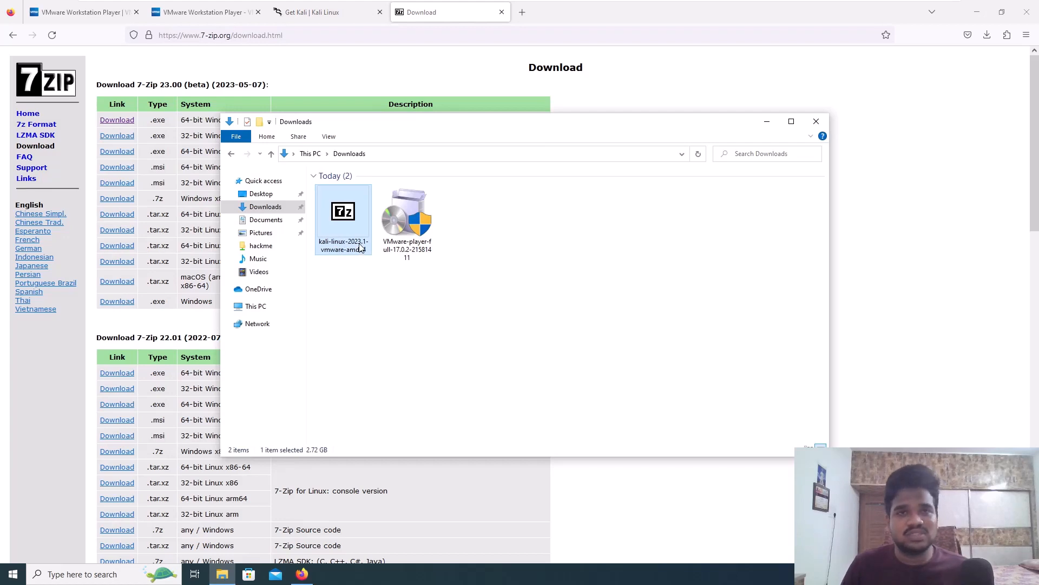
mouse_move(356, 278)
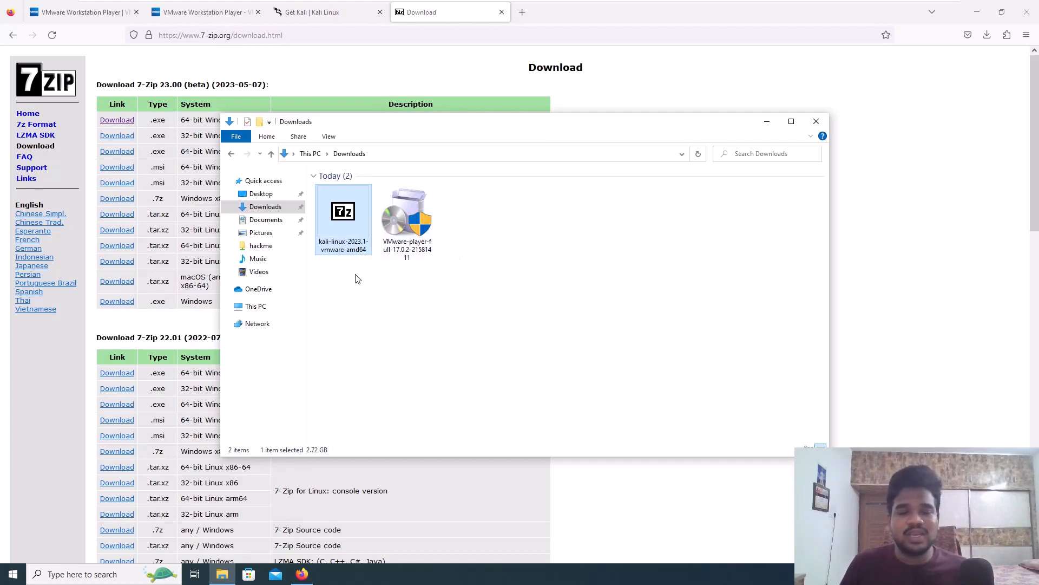
mouse_move(474, 248)
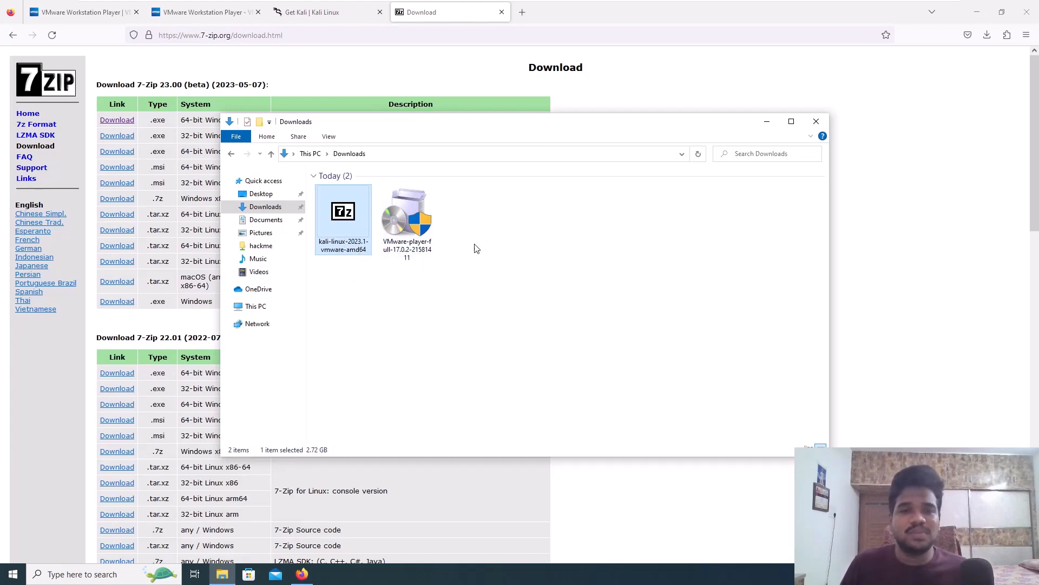
mouse_move(520, 317)
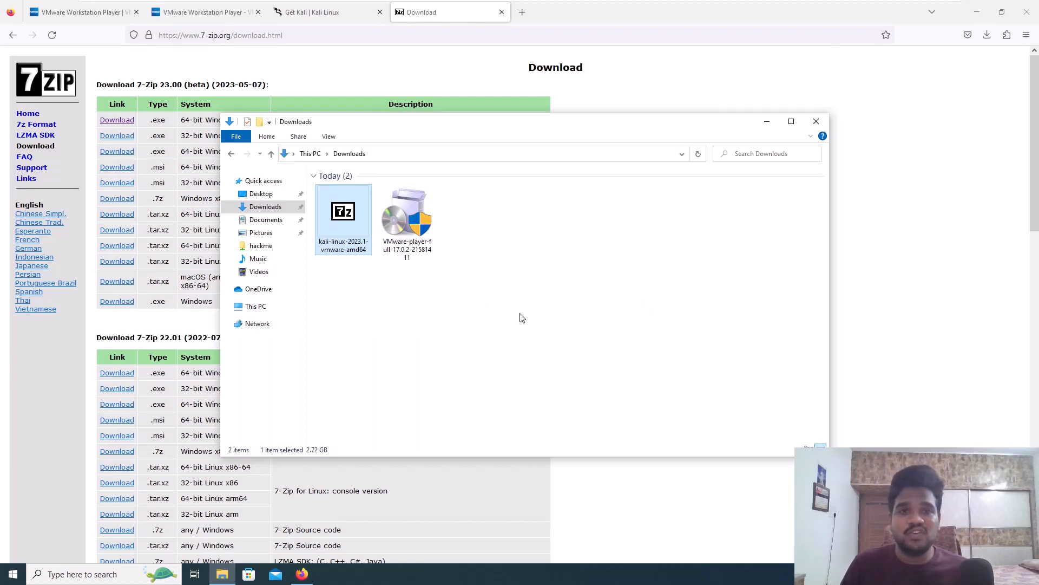
mouse_move(428, 279)
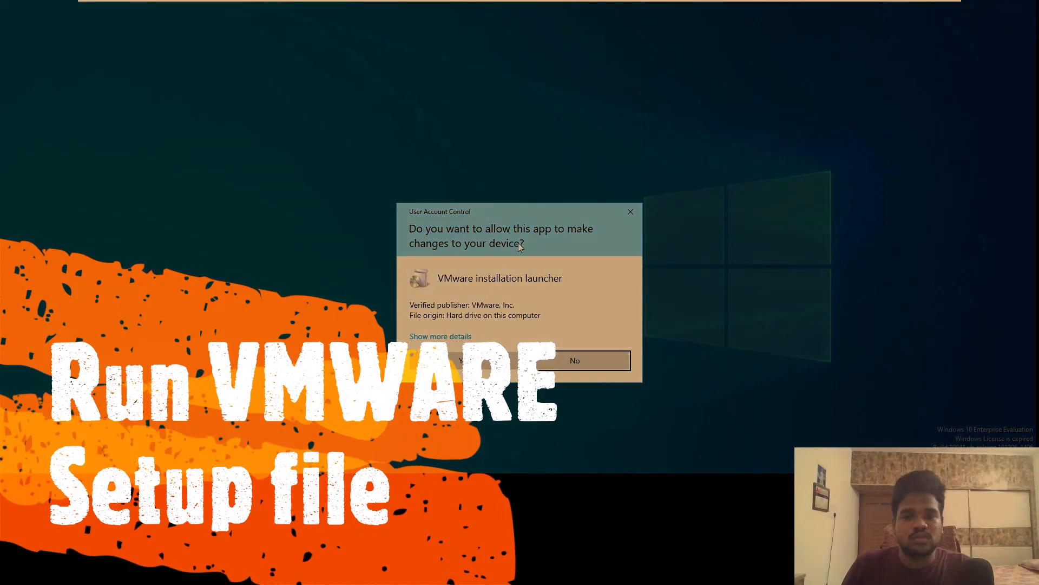
Allow the VMware Player installer through the User Account Control prompt
click(472, 360)
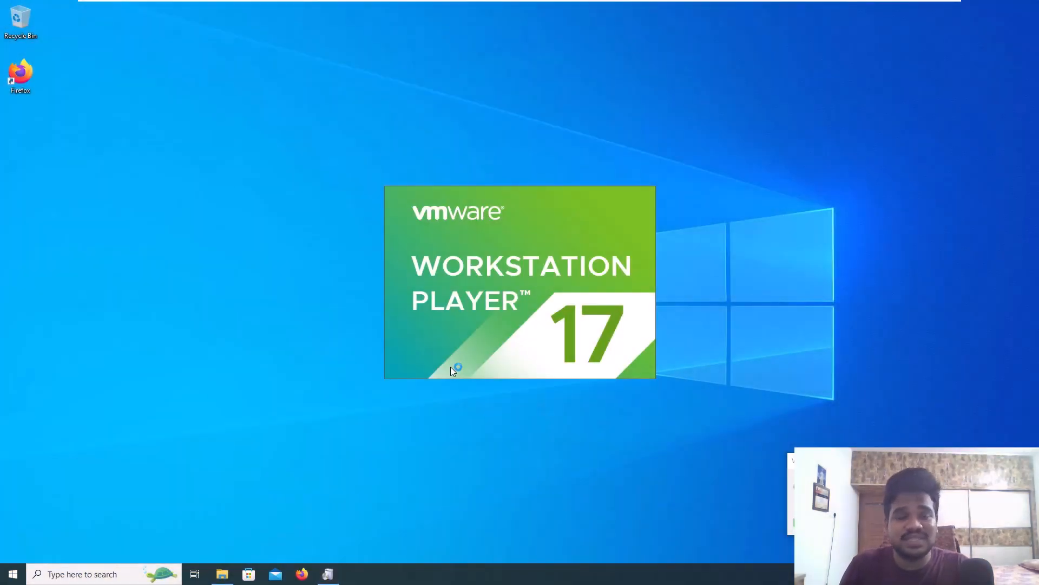
mouse_move(484, 334)
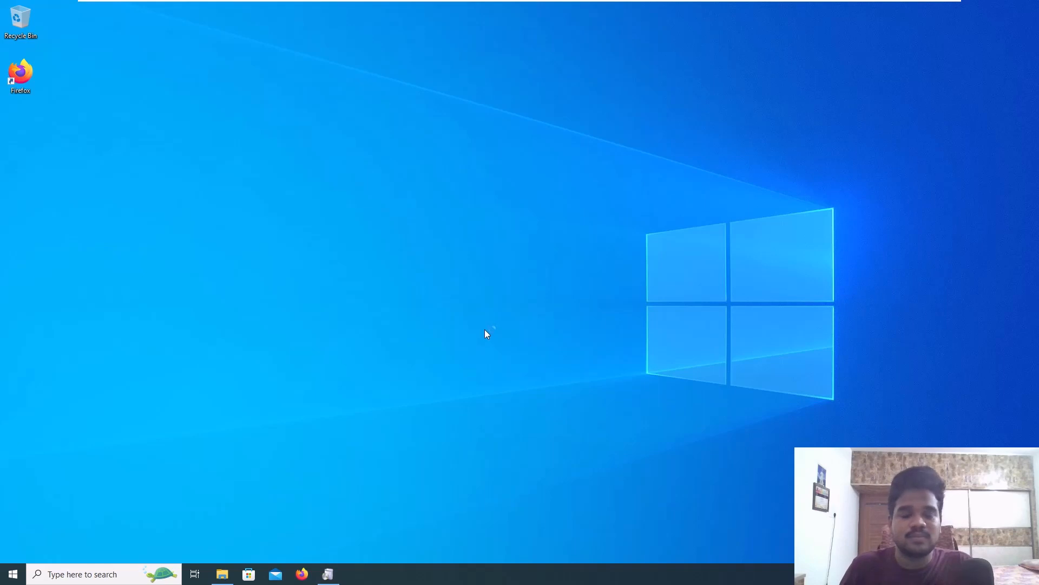
mouse_move(483, 330)
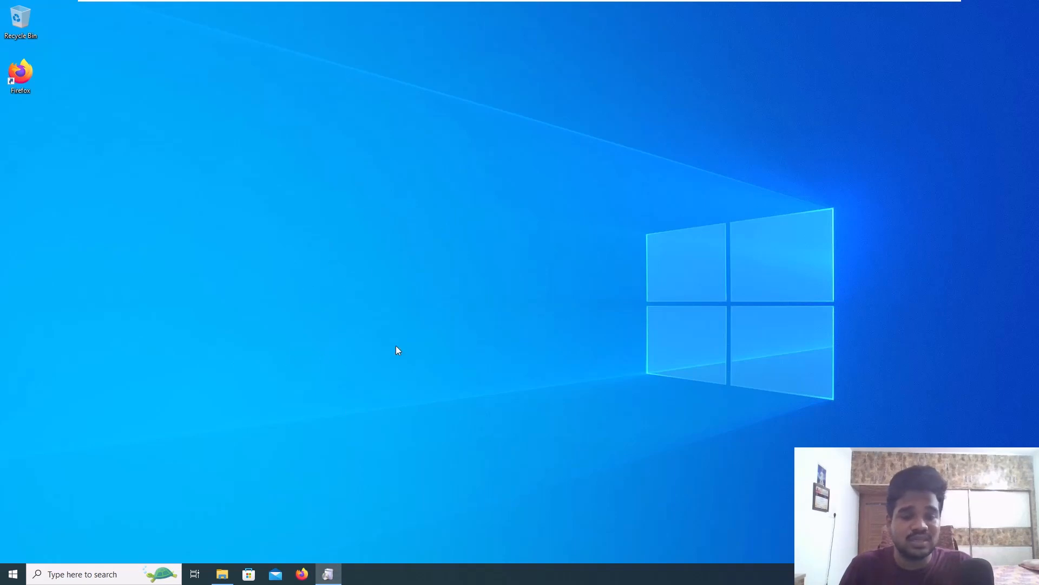
mouse_move(733, 409)
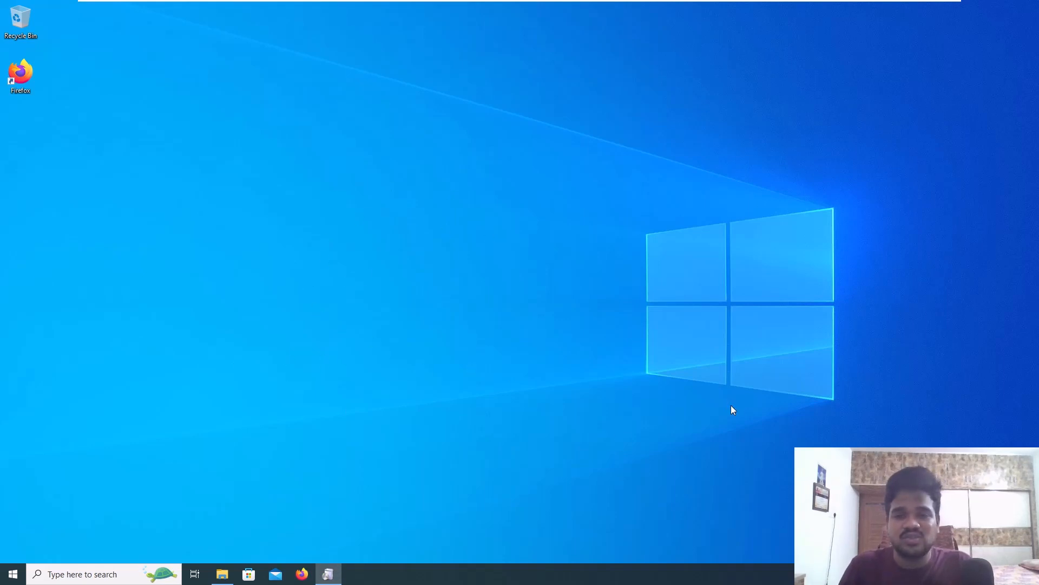
mouse_move(514, 258)
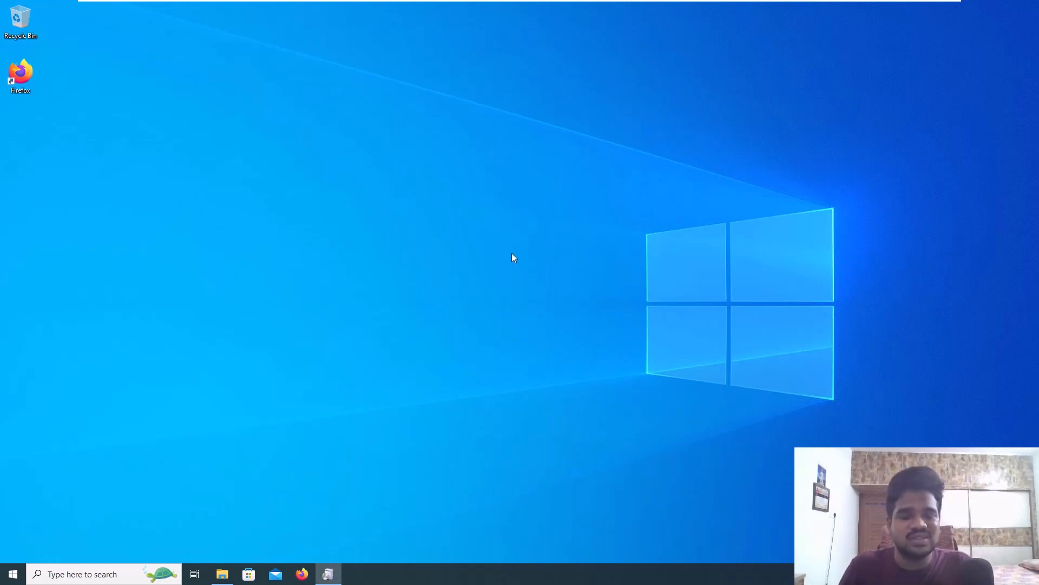
mouse_move(497, 245)
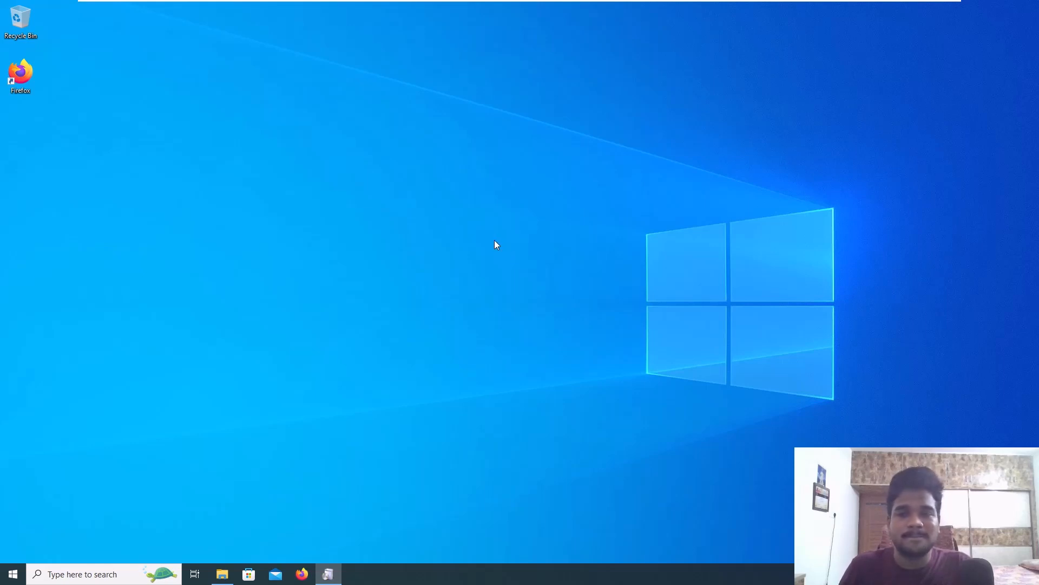
mouse_move(480, 234)
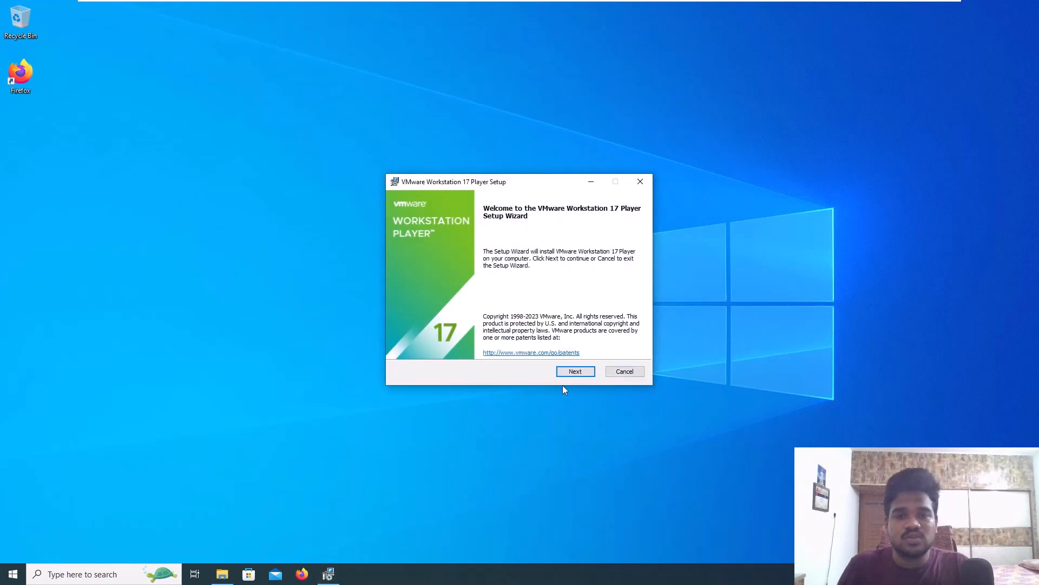
Accept the license, keep the default install location and both Desktop and Start Menu shortcuts
click(575, 370)
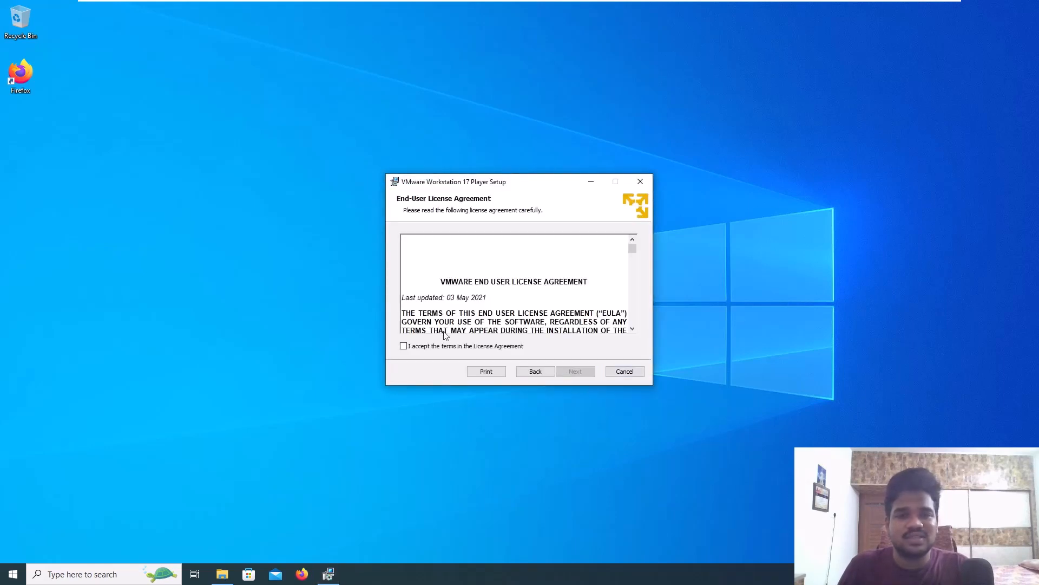
click(404, 345)
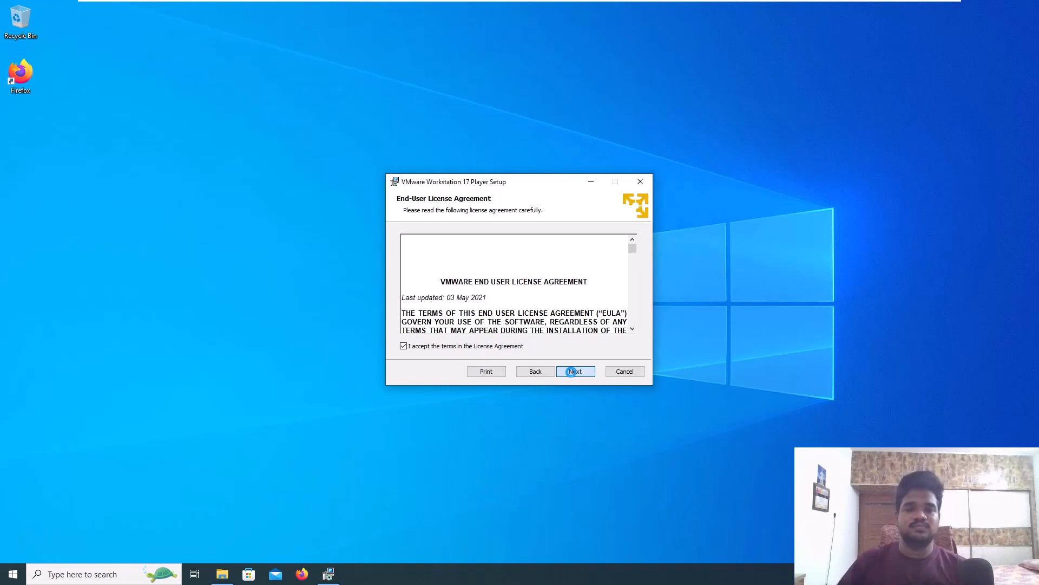
click(574, 370)
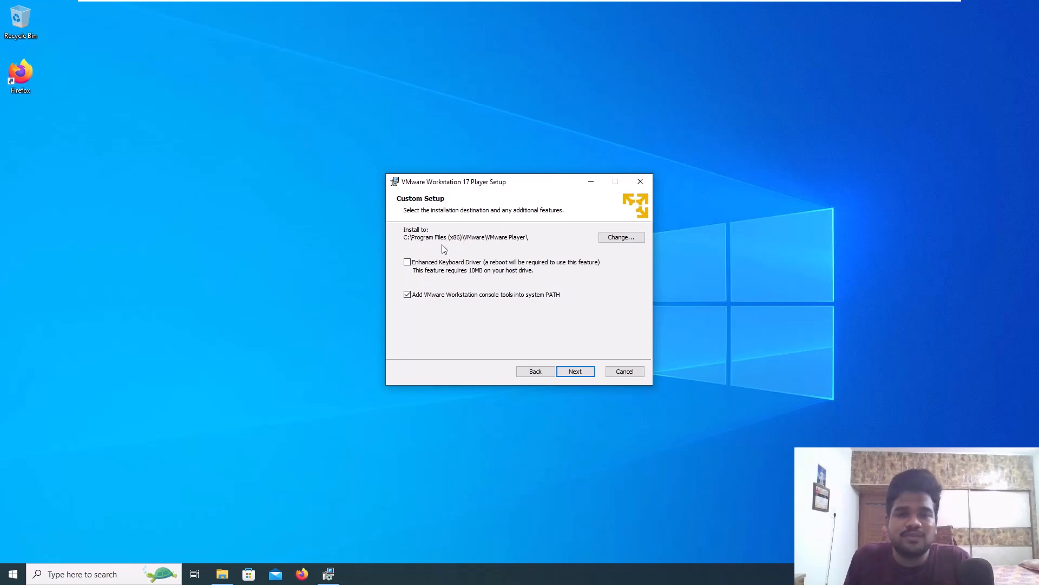
mouse_move(571, 259)
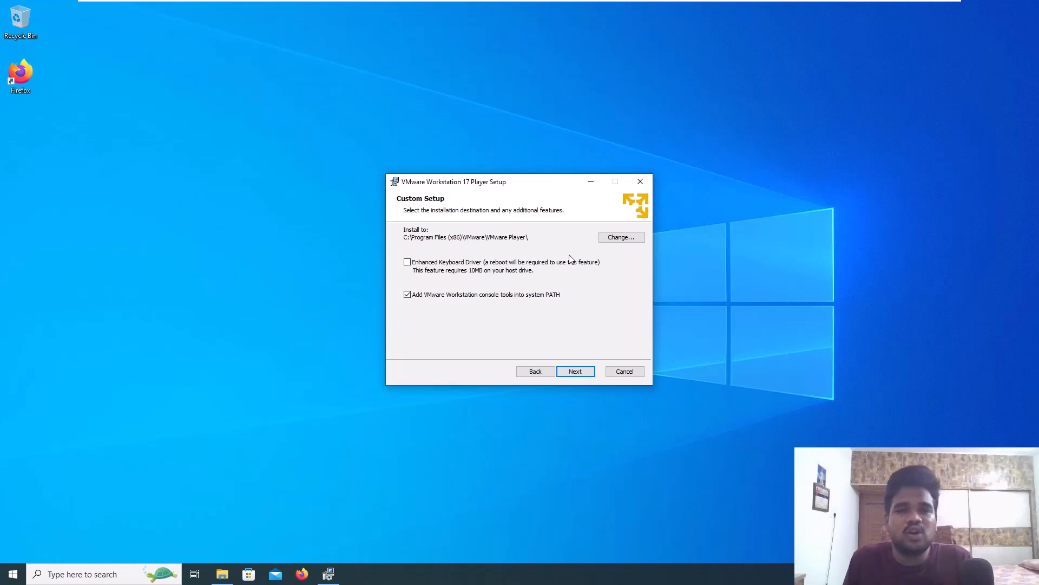
mouse_move(603, 262)
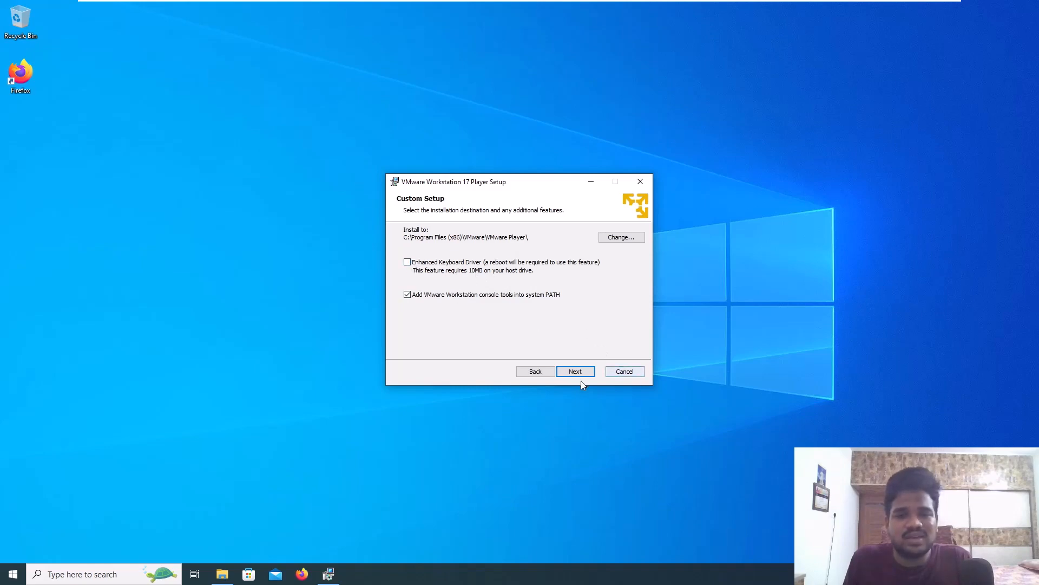
click(574, 370)
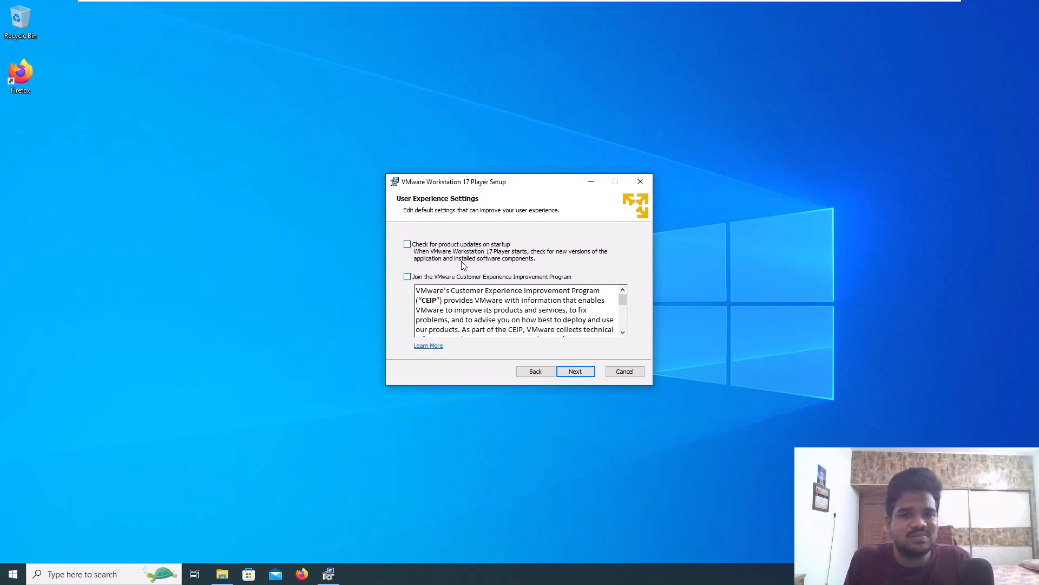
mouse_move(497, 275)
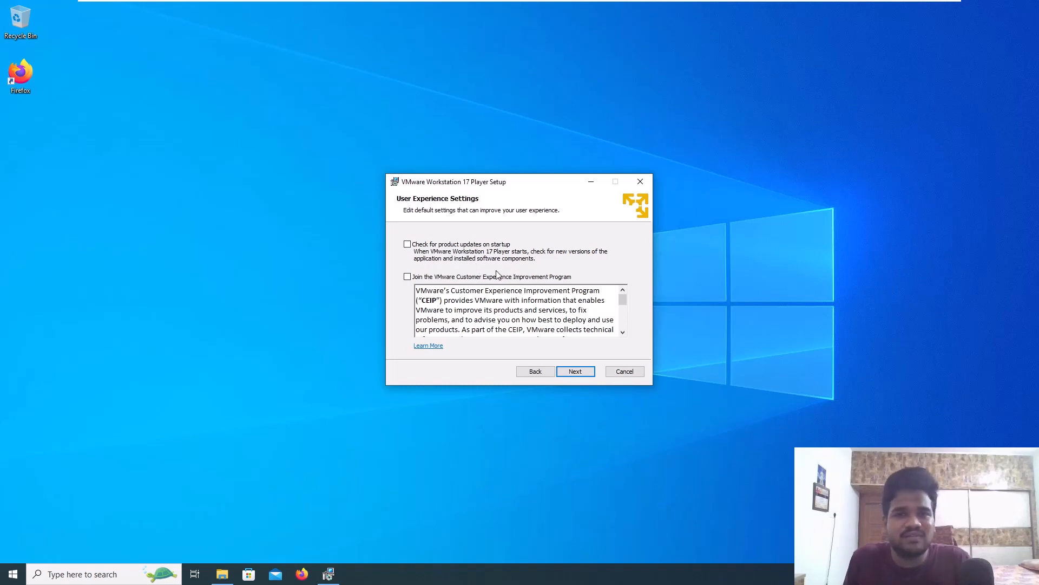
mouse_move(513, 256)
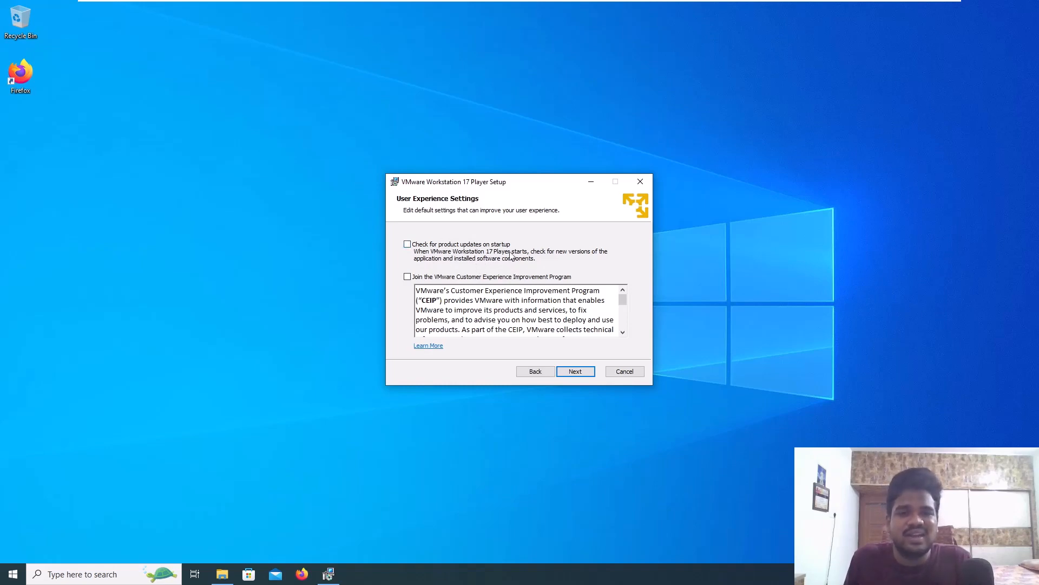
mouse_move(548, 327)
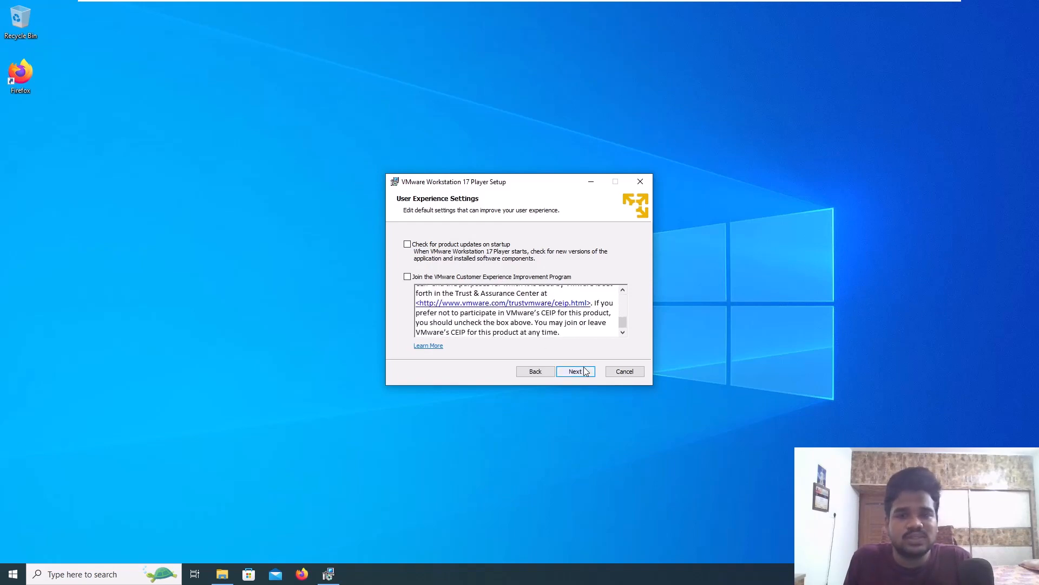
click(574, 370)
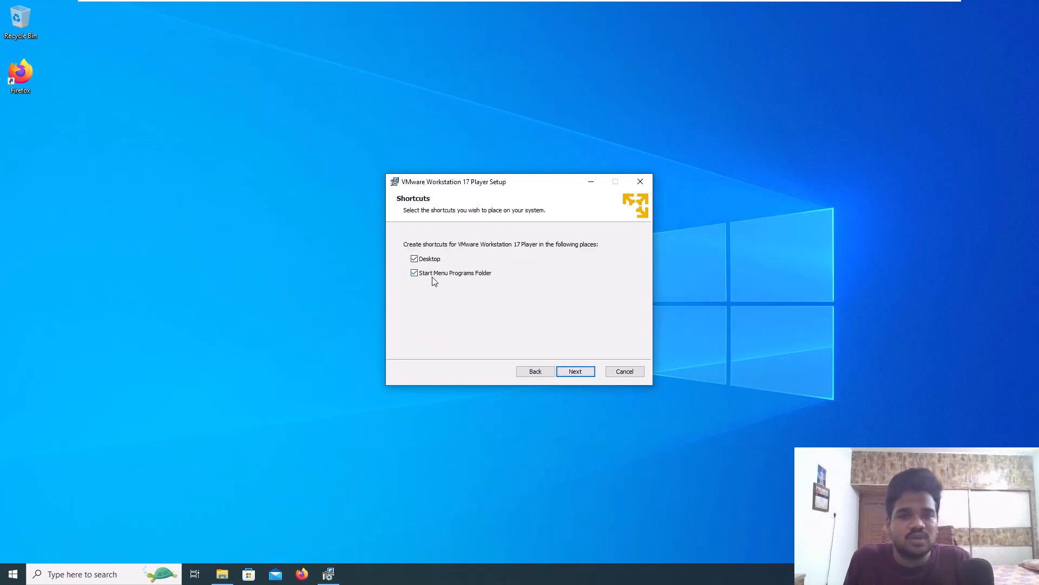
click(575, 371)
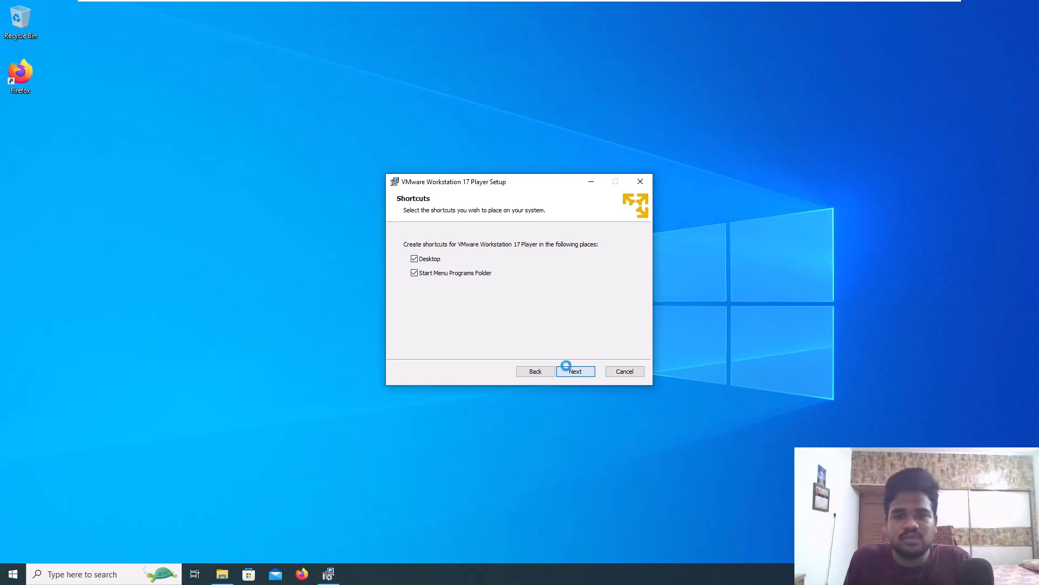
Begin installing VMware Workstation 17 Player from the setup wizard
click(575, 370)
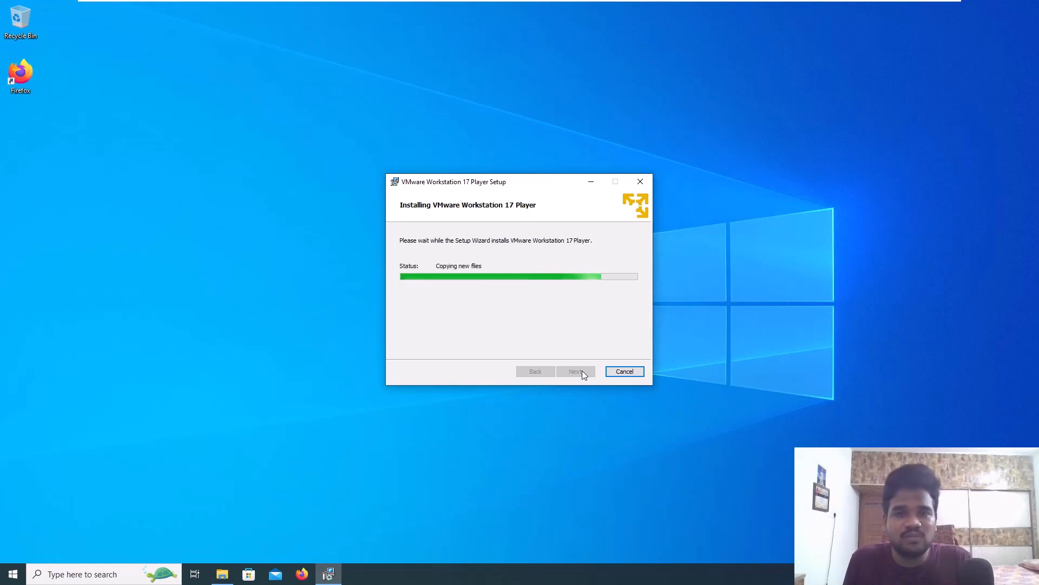
mouse_move(712, 394)
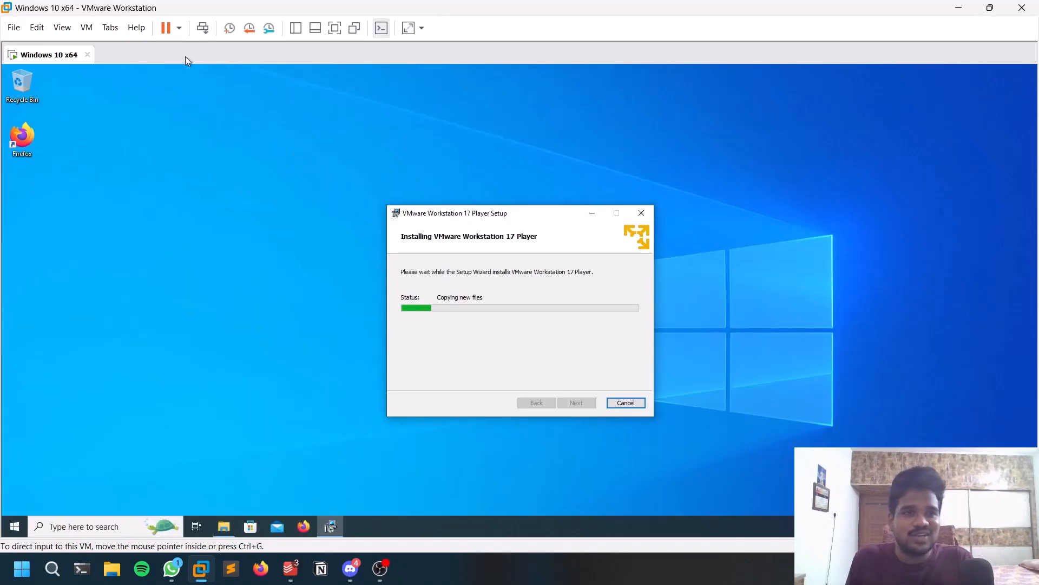
mouse_move(301, 422)
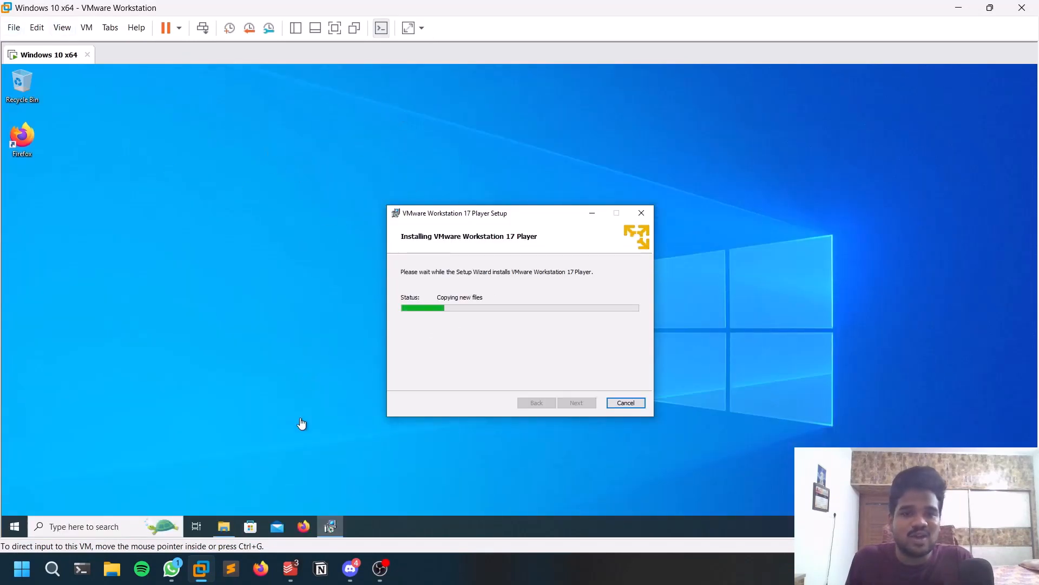
mouse_move(200, 569)
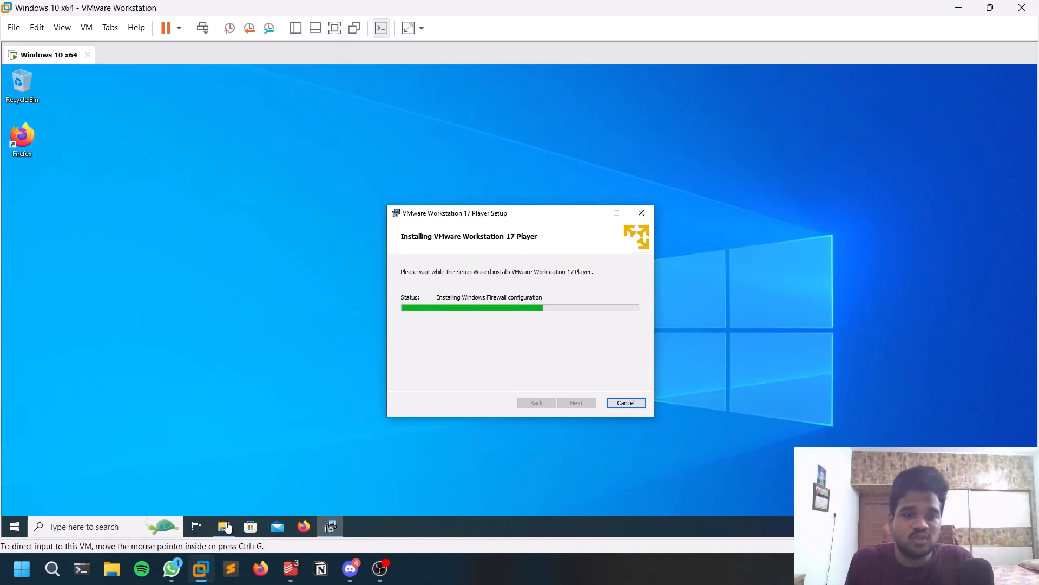
mouse_move(721, 338)
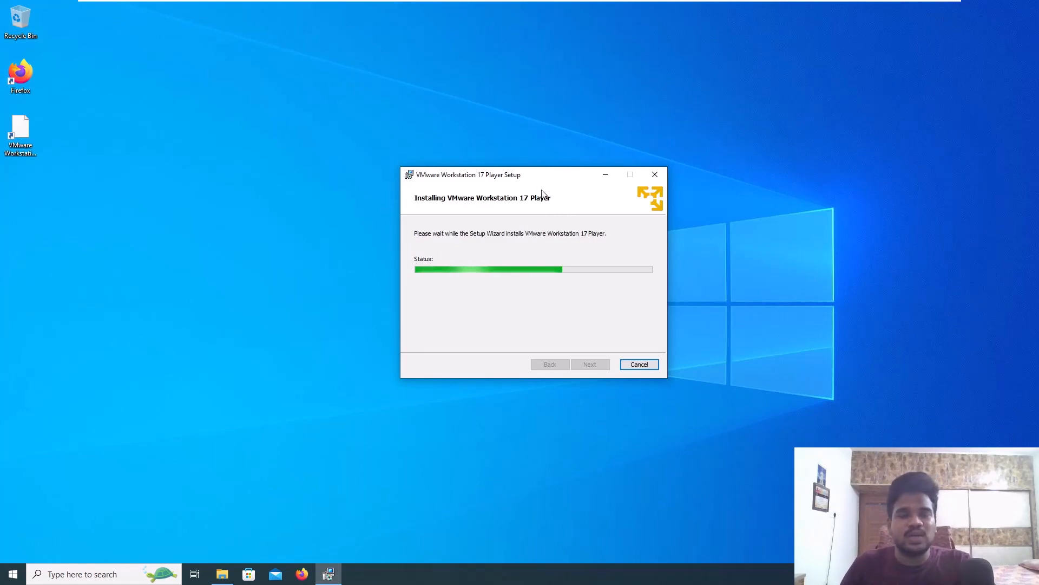
mouse_move(339, 477)
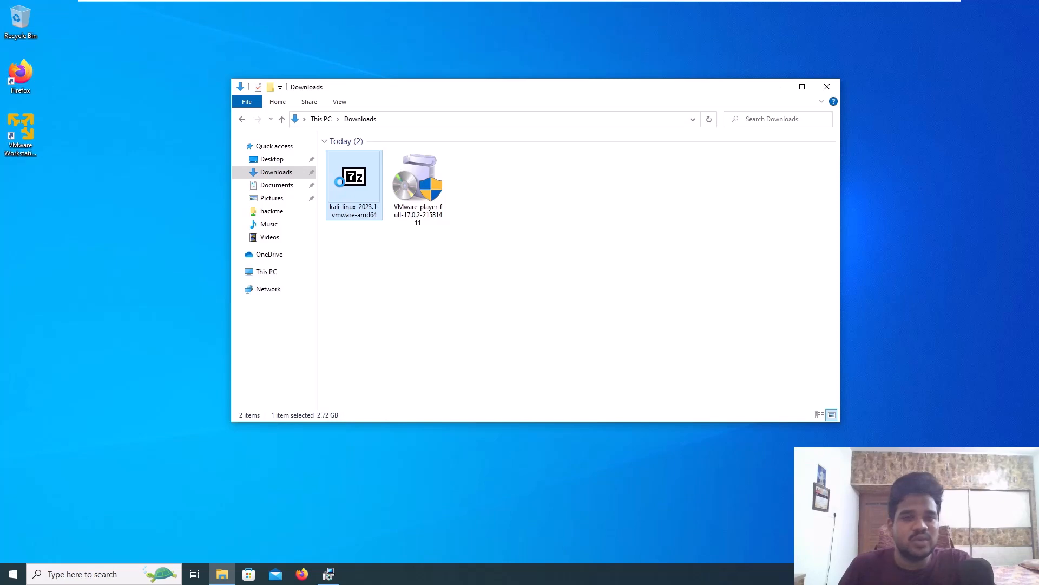
Open the kali-linux 7z archive in 7-Zip and extract its VM folder into Downloads
right_click(354, 177)
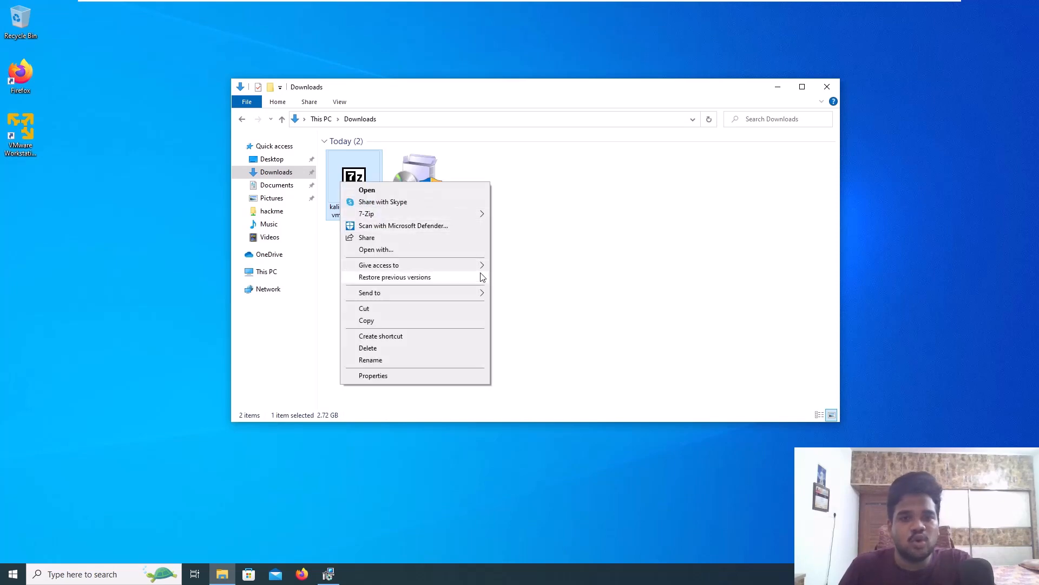
mouse_move(408, 199)
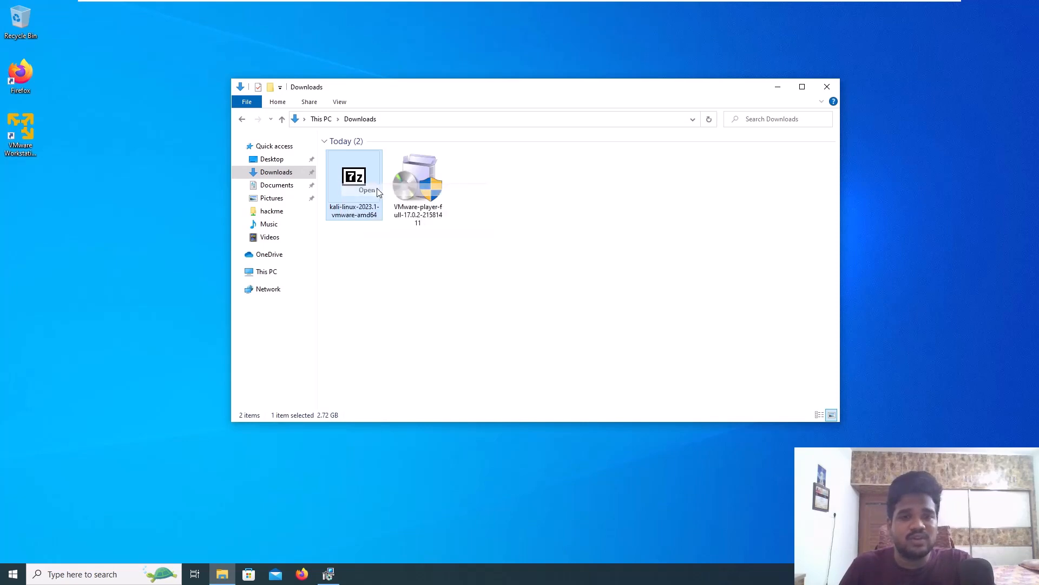
double_click(354, 177)
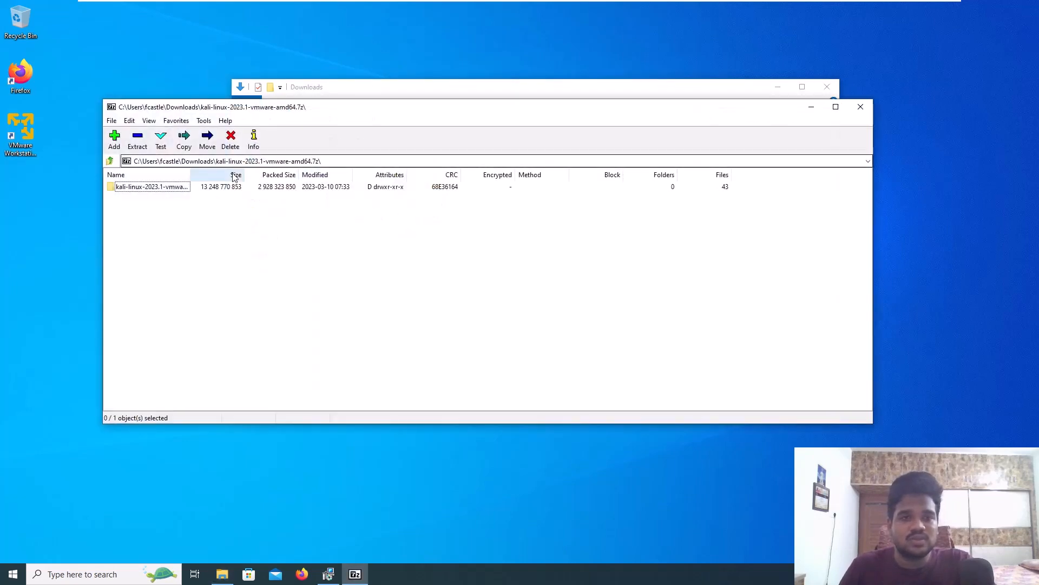
click(151, 187)
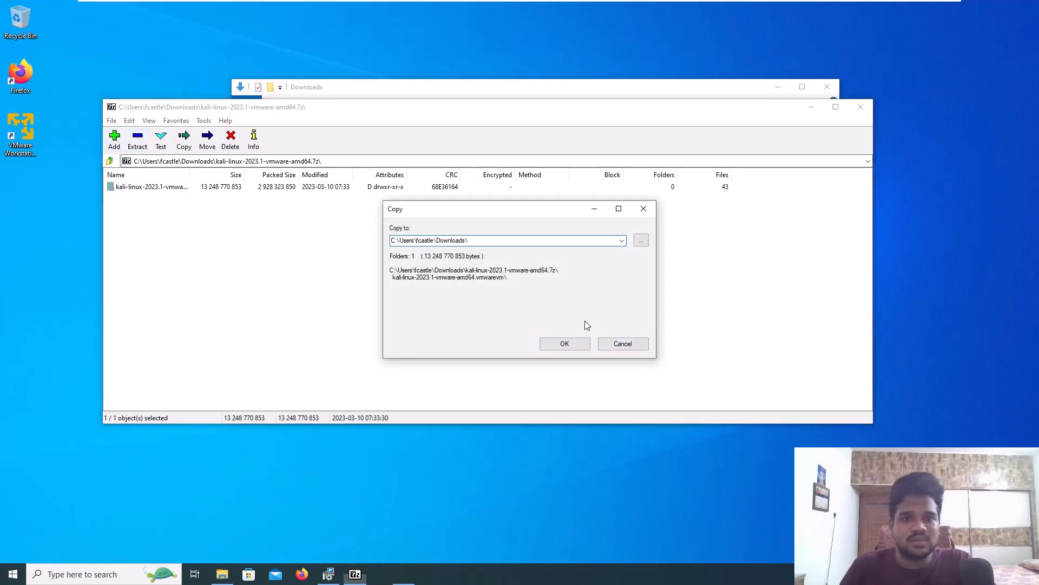
click(564, 344)
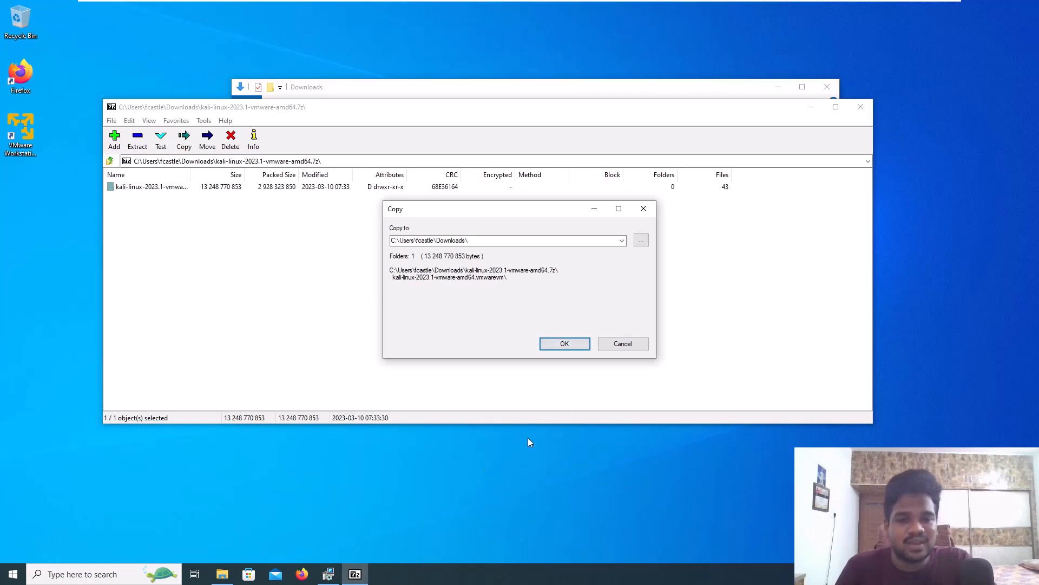
click(564, 343)
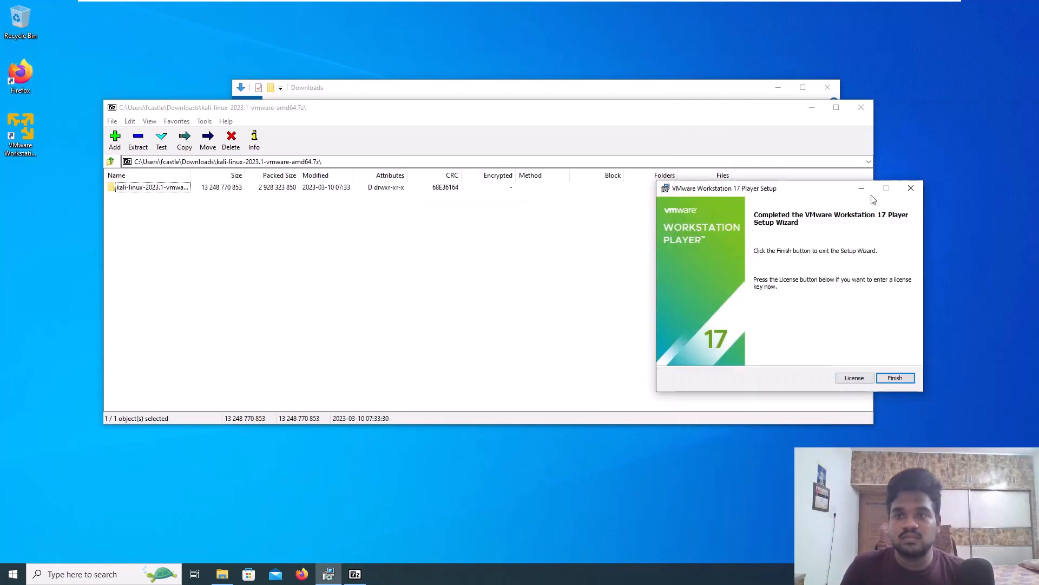
mouse_move(927, 130)
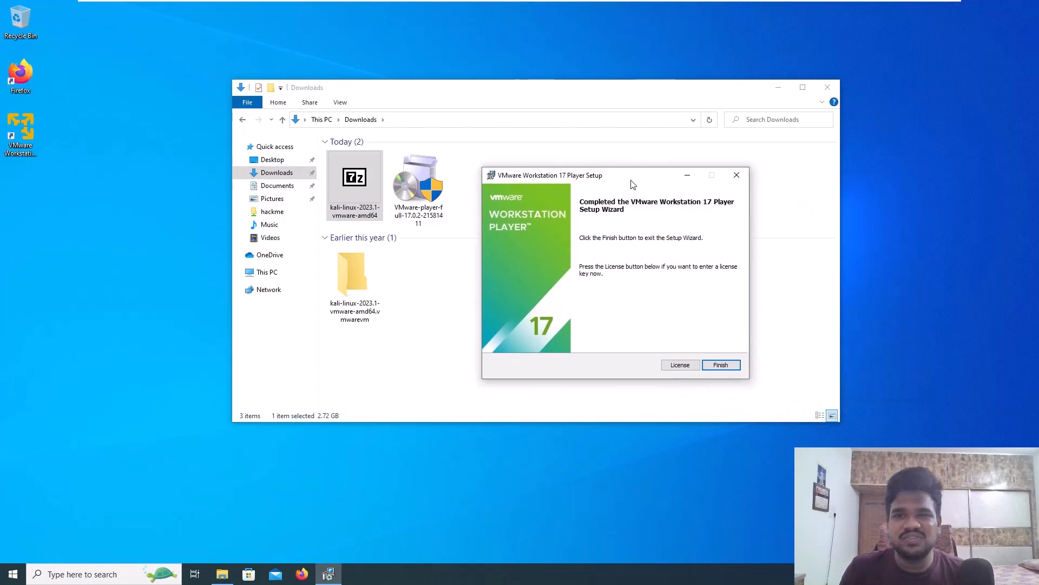
Finish the completed VMware Player setup wizard and close 7-Zip
click(720, 364)
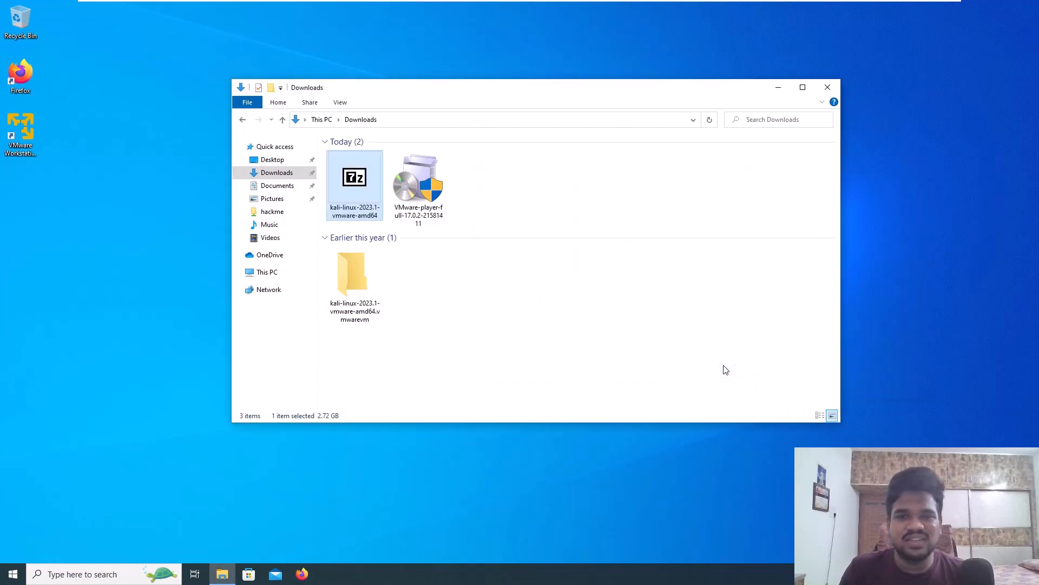
click(20, 132)
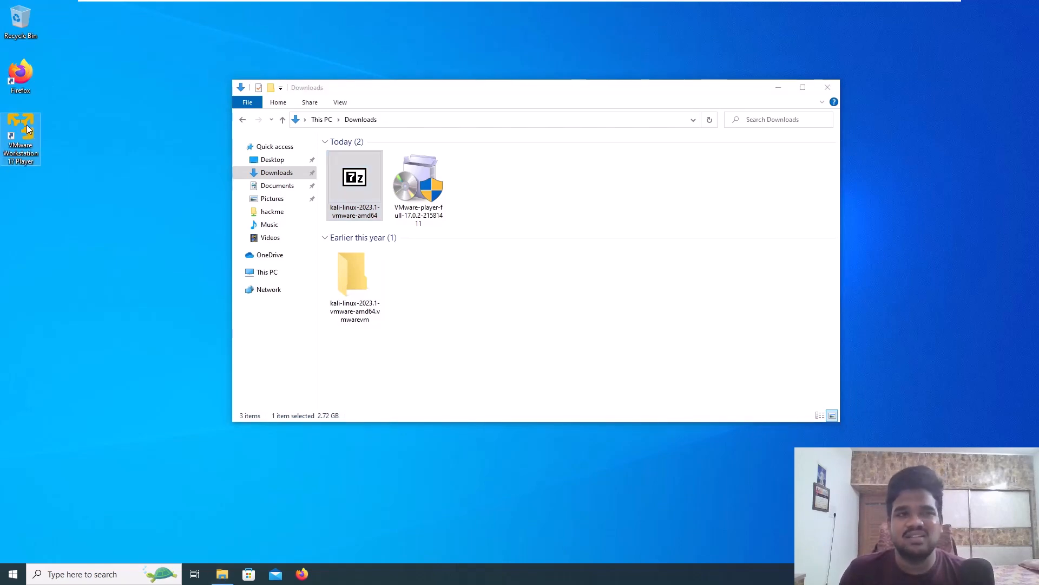
mouse_move(21, 129)
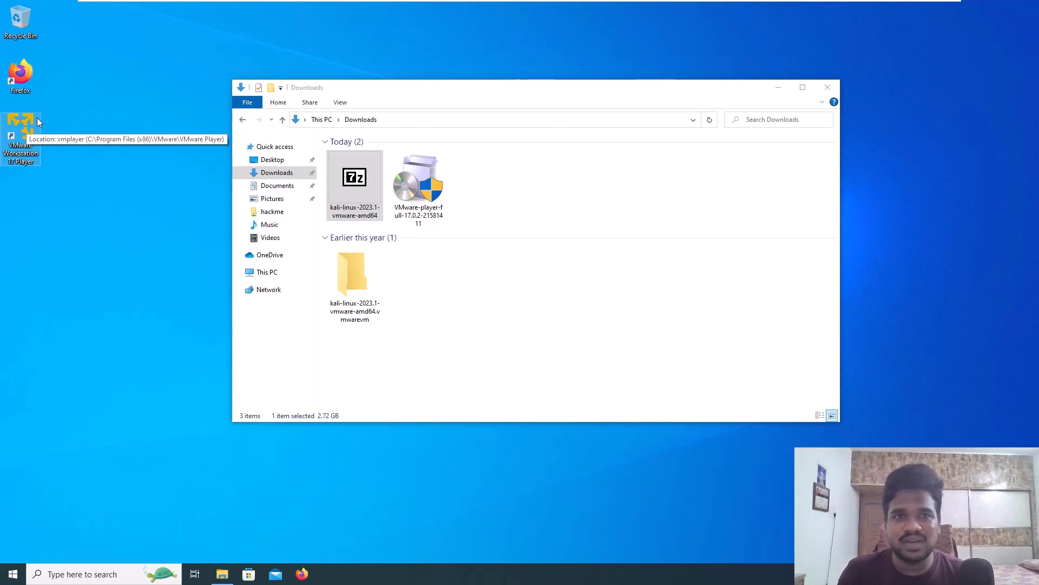
mouse_move(151, 182)
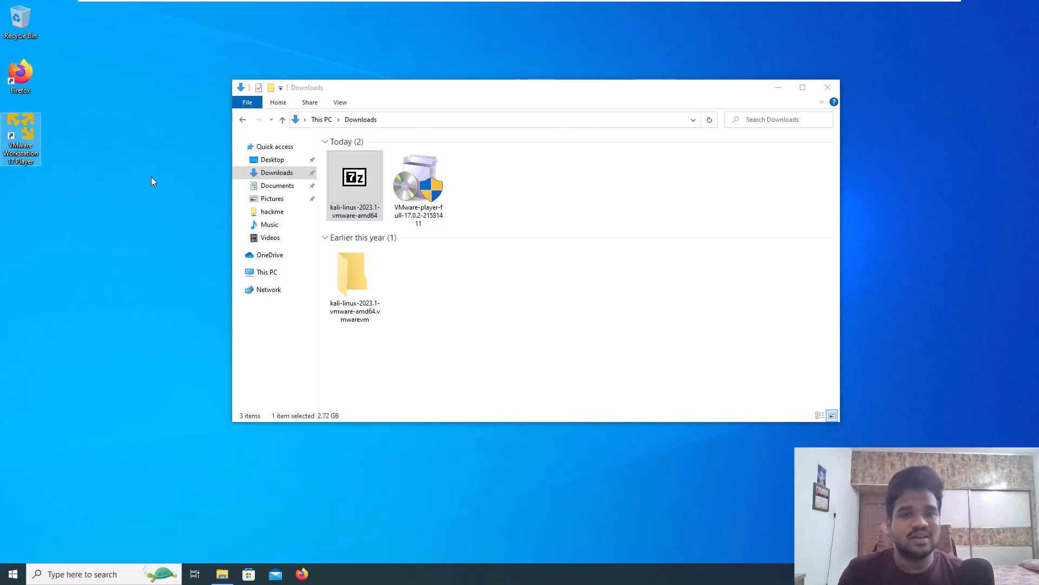
mouse_move(176, 177)
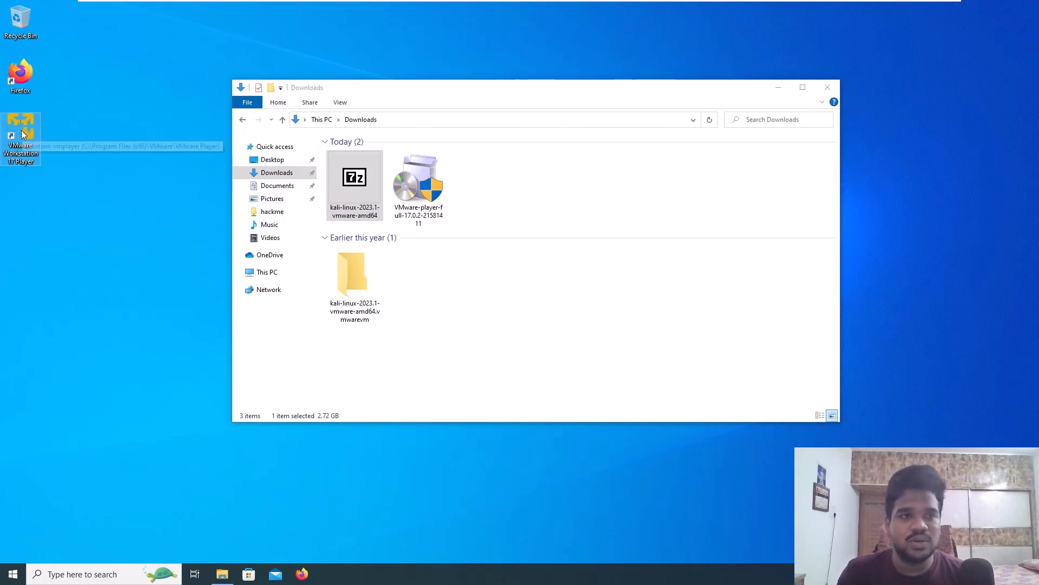
mouse_move(25, 132)
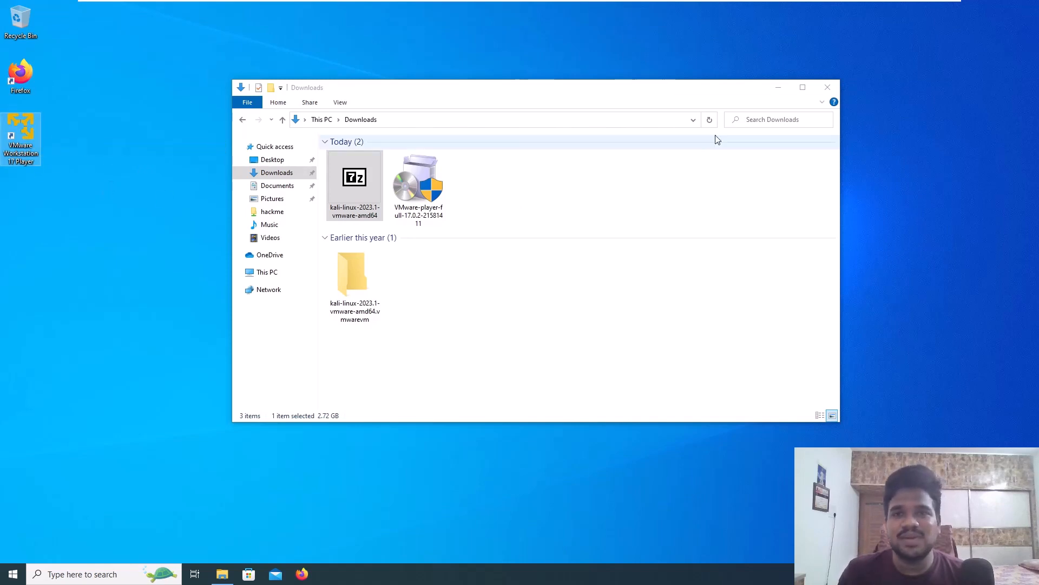
mouse_move(833, 73)
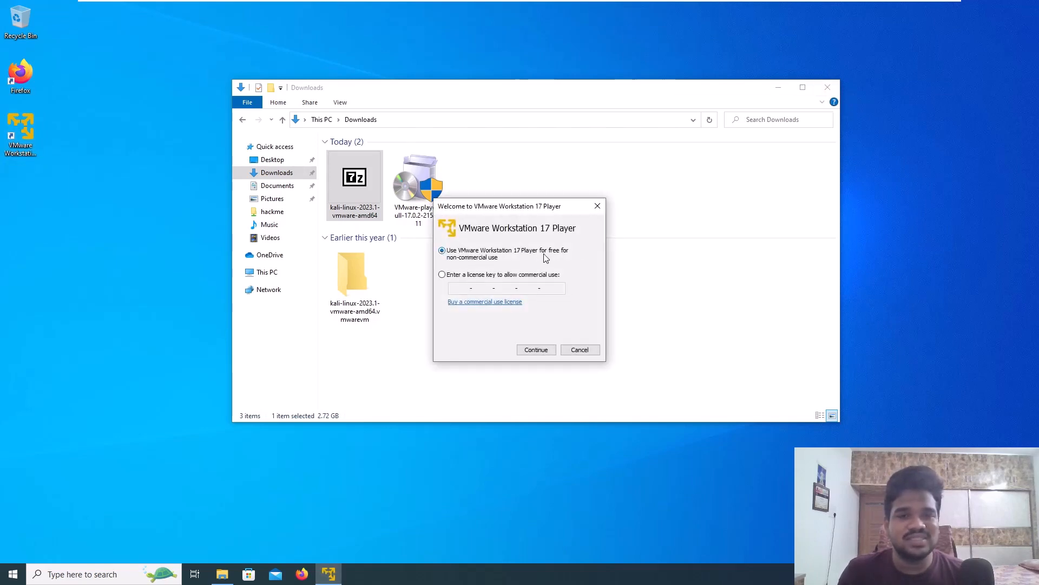
mouse_move(492, 270)
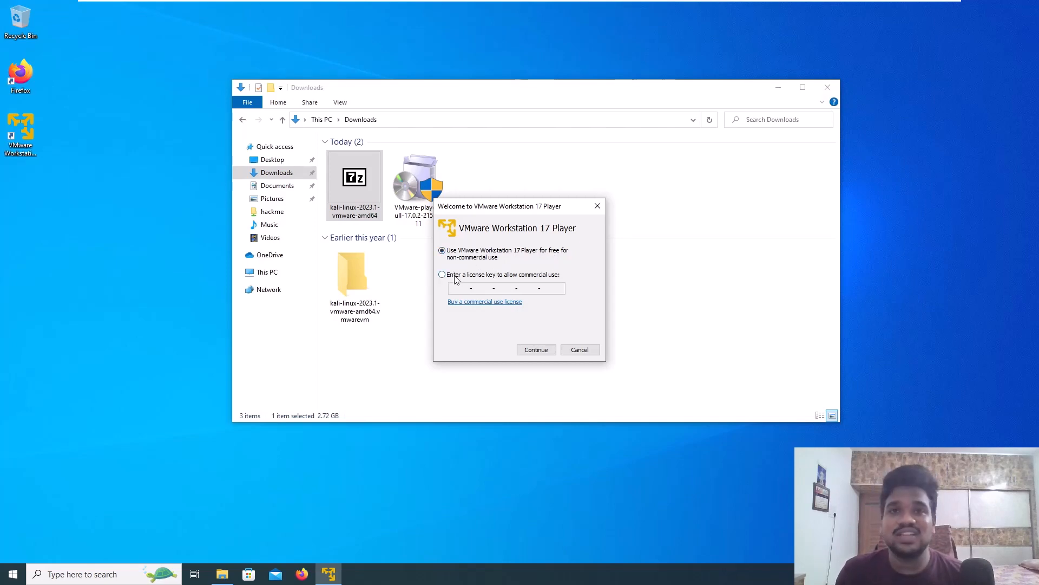
Keep free non-commercial use and complete the Workstation 17 Player welcome dialog
click(442, 275)
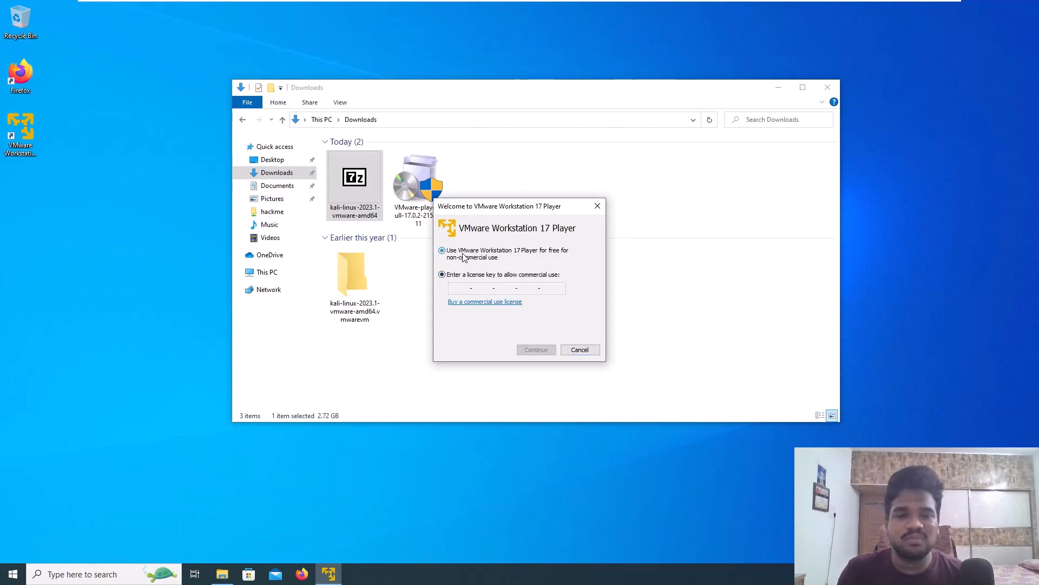
click(441, 250)
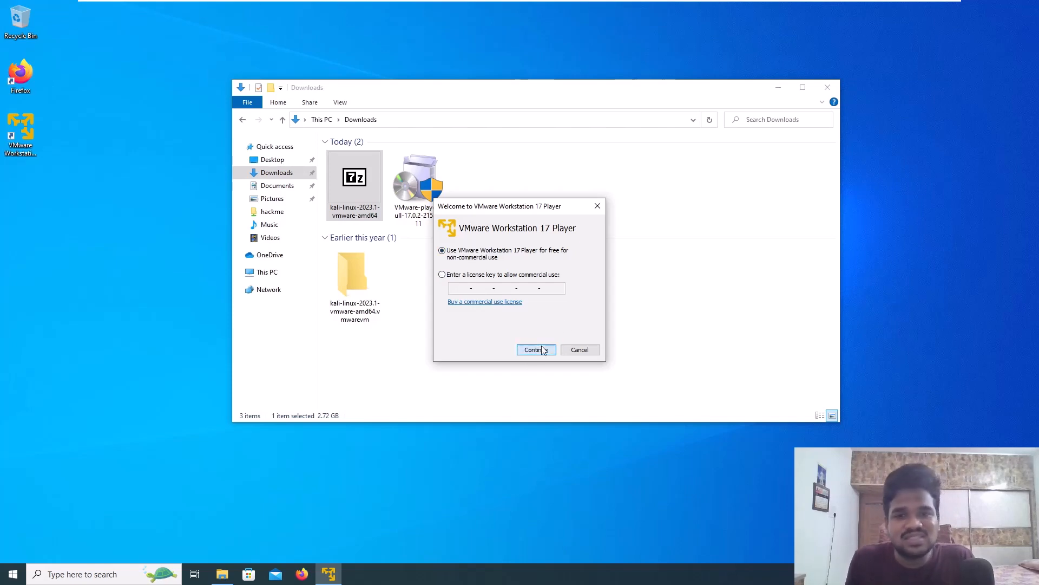
click(534, 350)
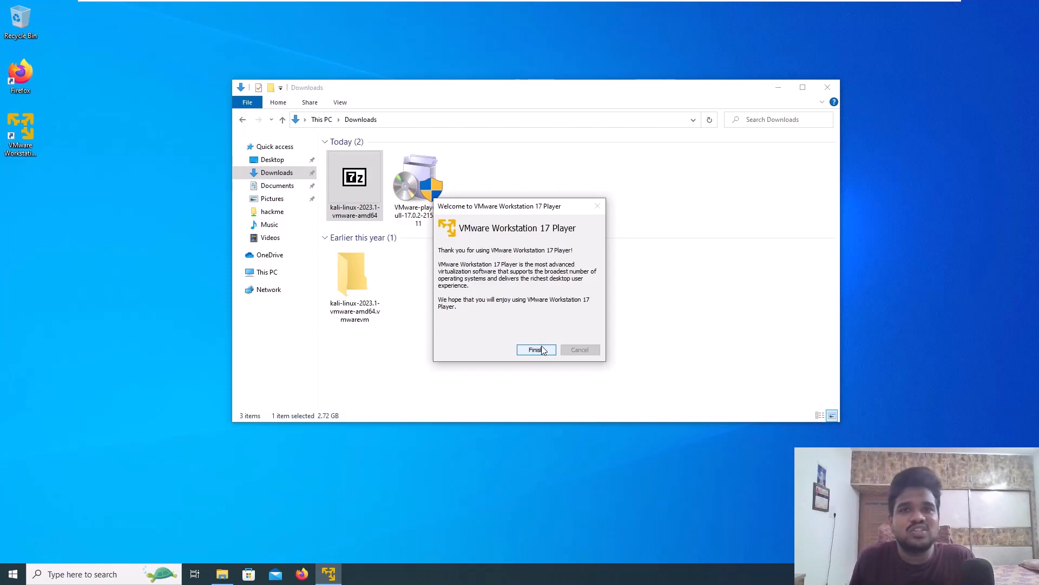
click(534, 349)
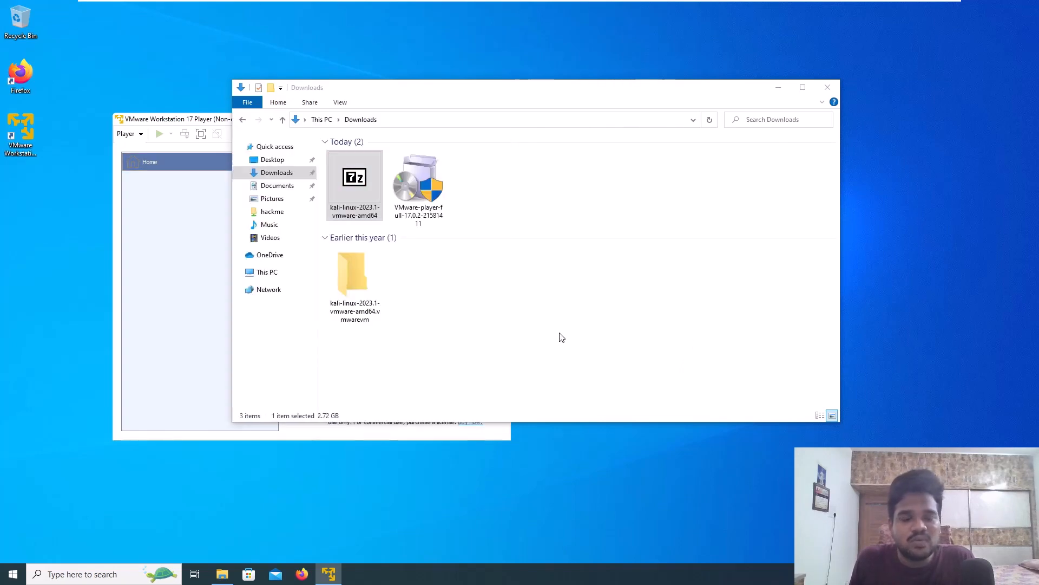
Open the extracted kali-linux-2023.1-vmware-amd64.vmwarevm folder in Downloads
click(175, 119)
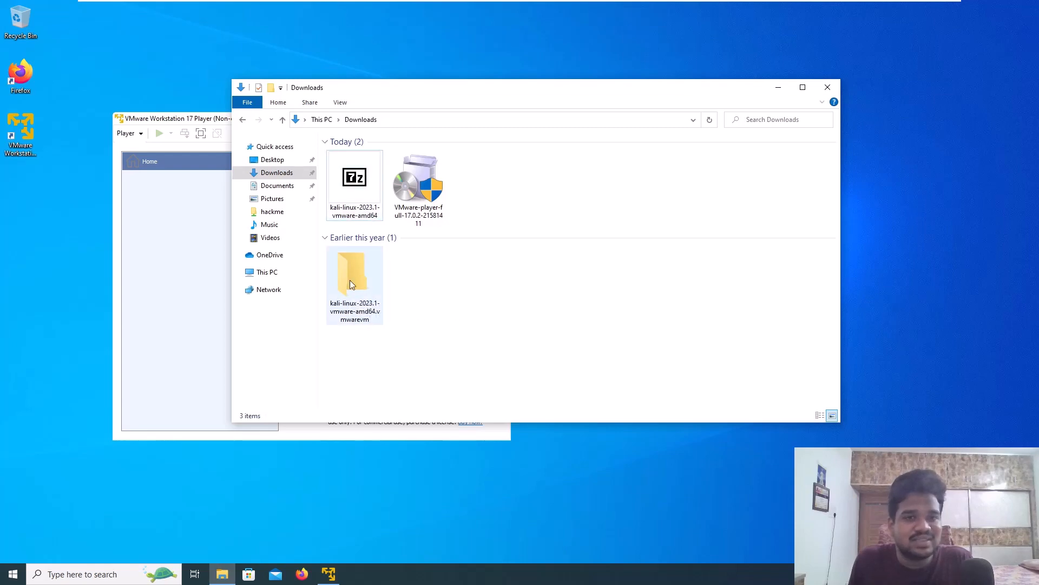
double_click(354, 271)
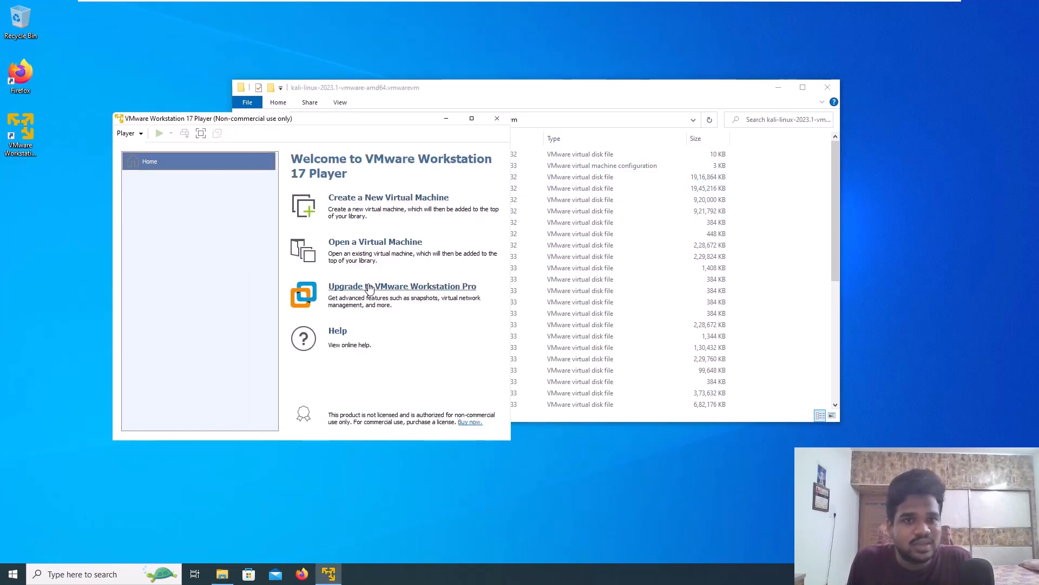
mouse_move(375, 242)
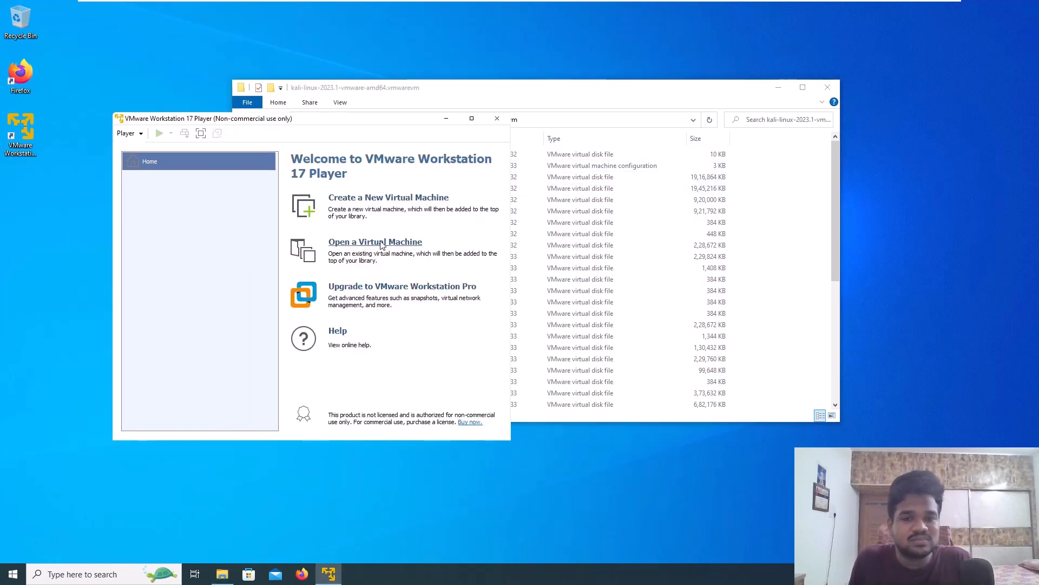
Open the Kali Linux .vmx file in Player and maximize the window
click(375, 242)
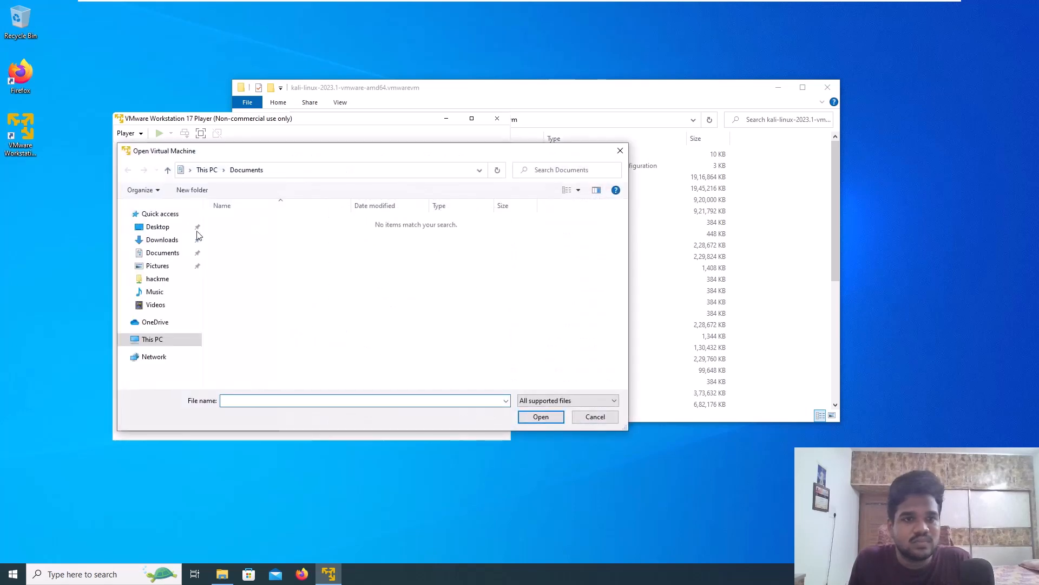
mouse_move(161, 239)
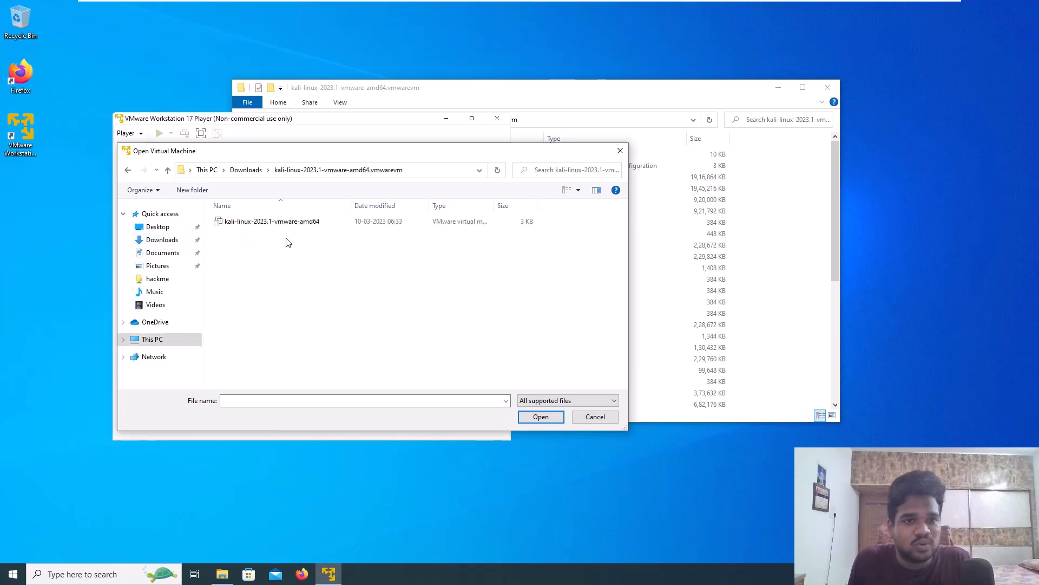
click(594, 417)
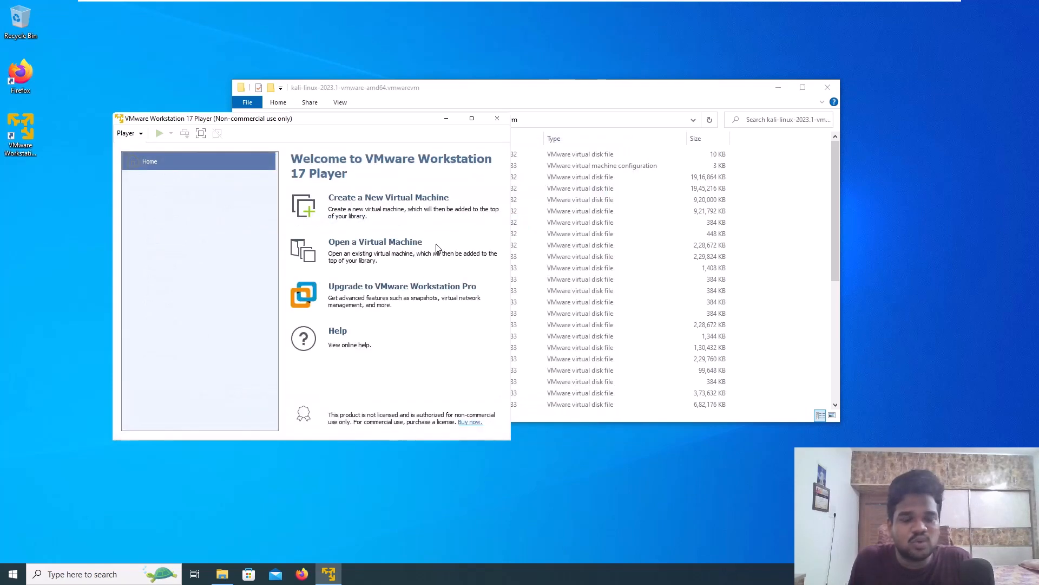
click(827, 87)
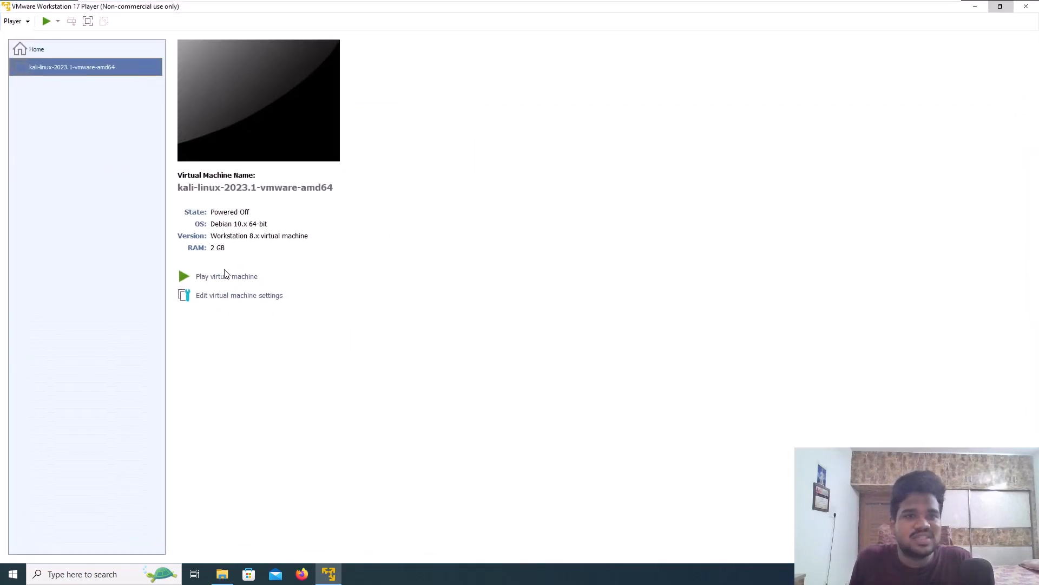
mouse_move(201, 303)
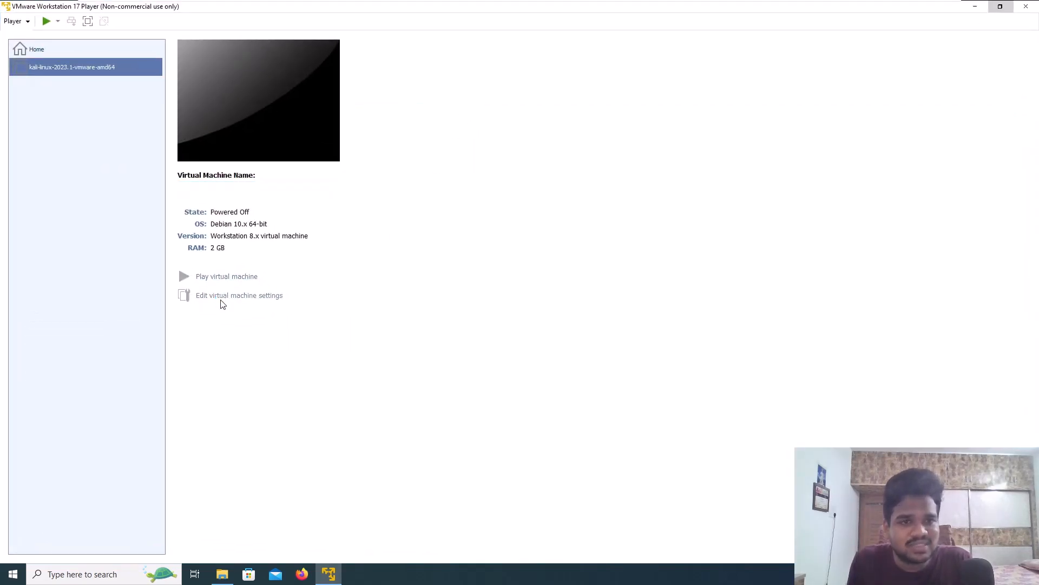
Set the Kali VM's number of processor cores to 2 in its settings
click(238, 295)
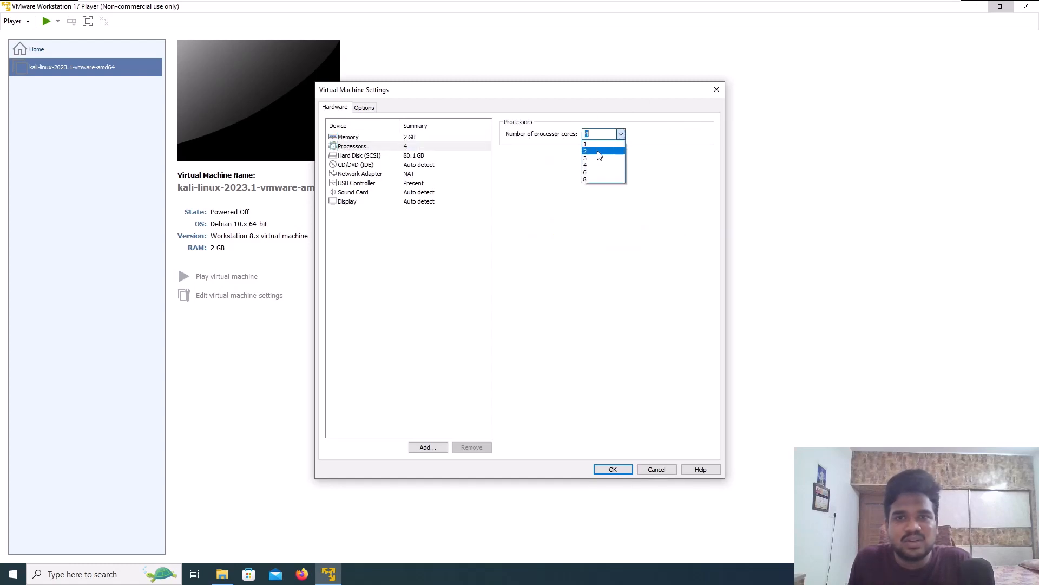
click(585, 150)
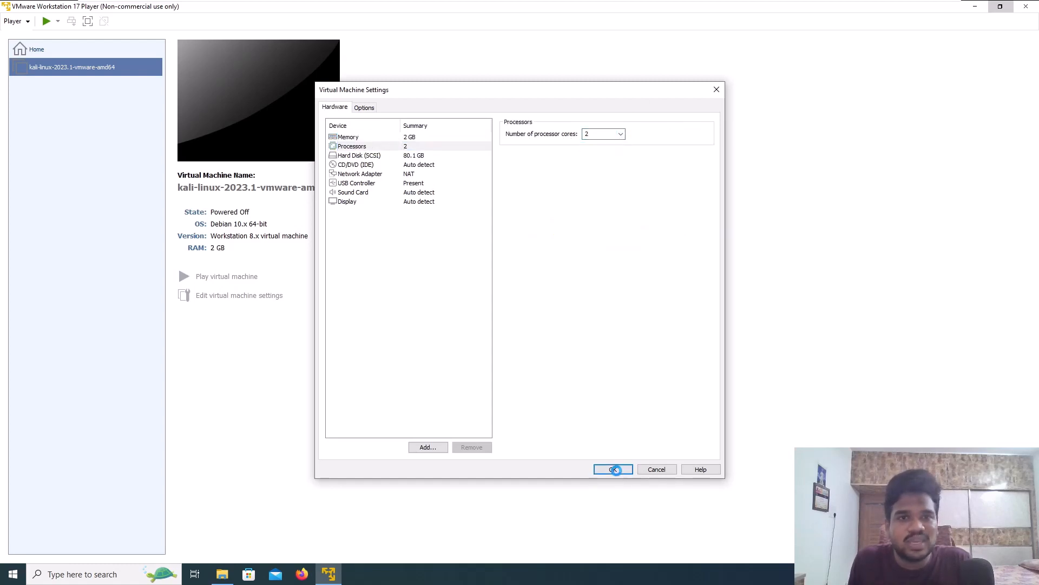
click(611, 468)
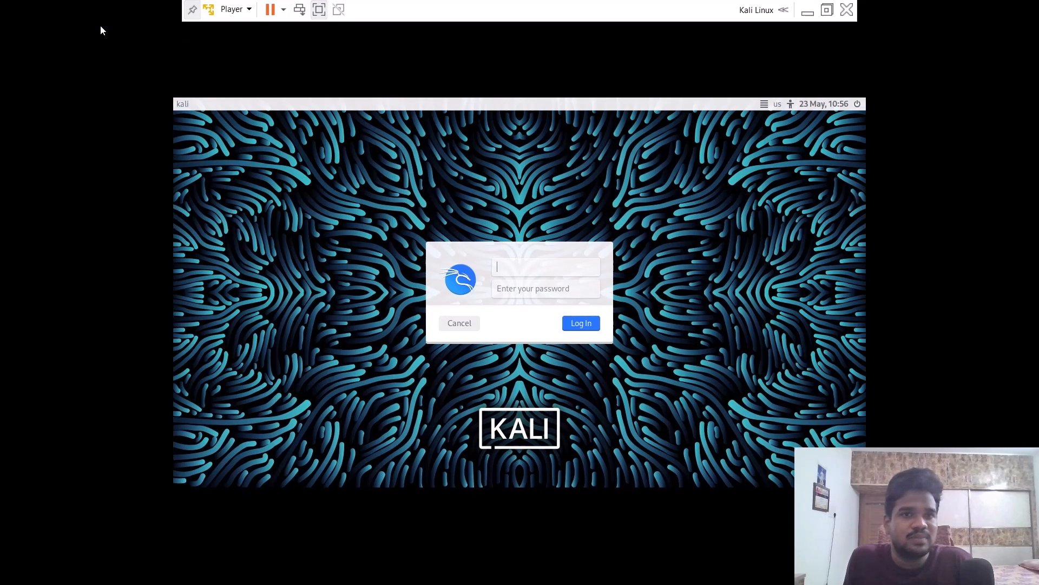
click(319, 10)
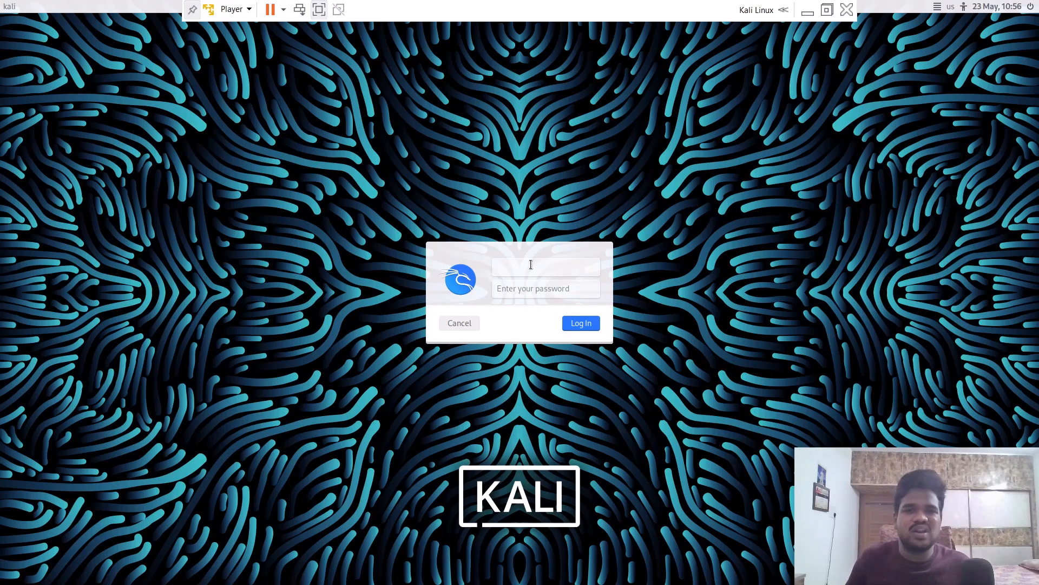
text(k)
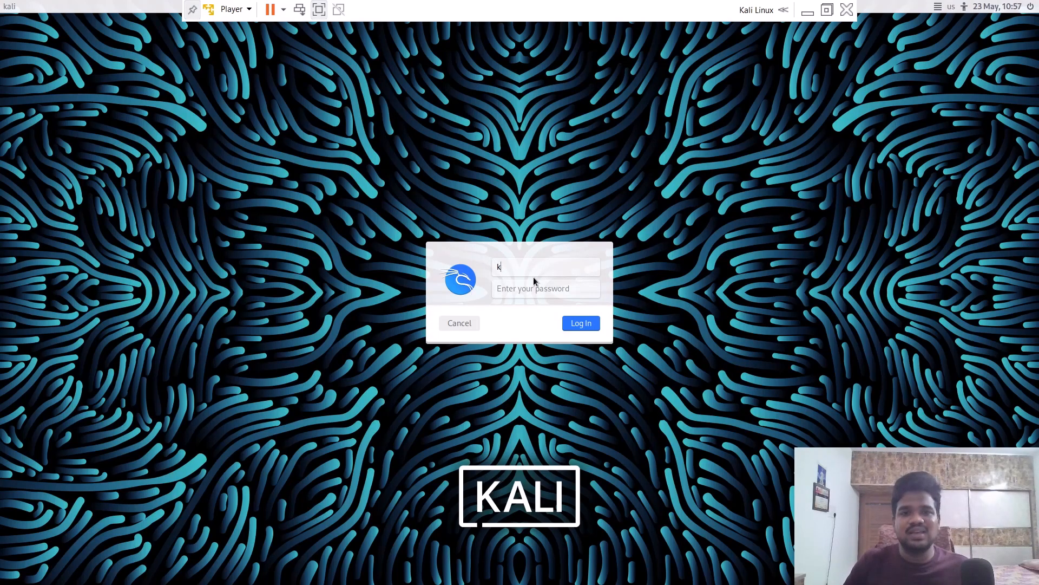
key(BackSpace)
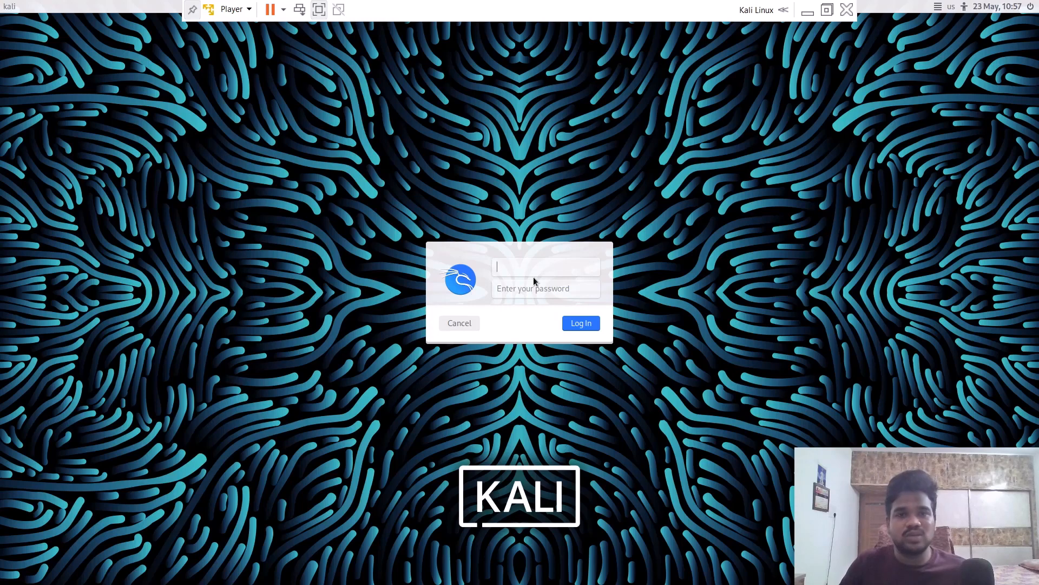
text(kali)
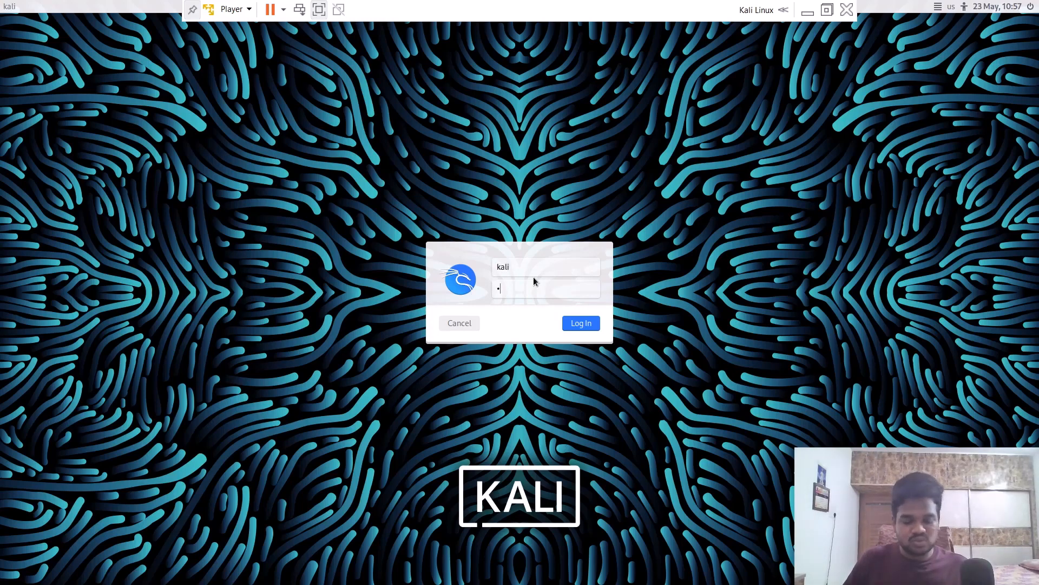
text(password)
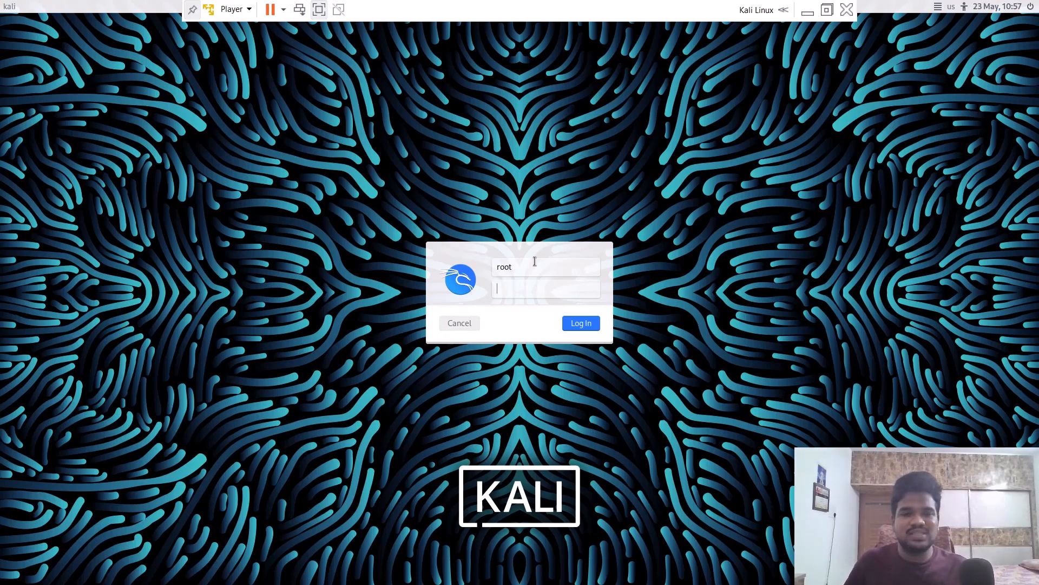
mouse_move(569, 292)
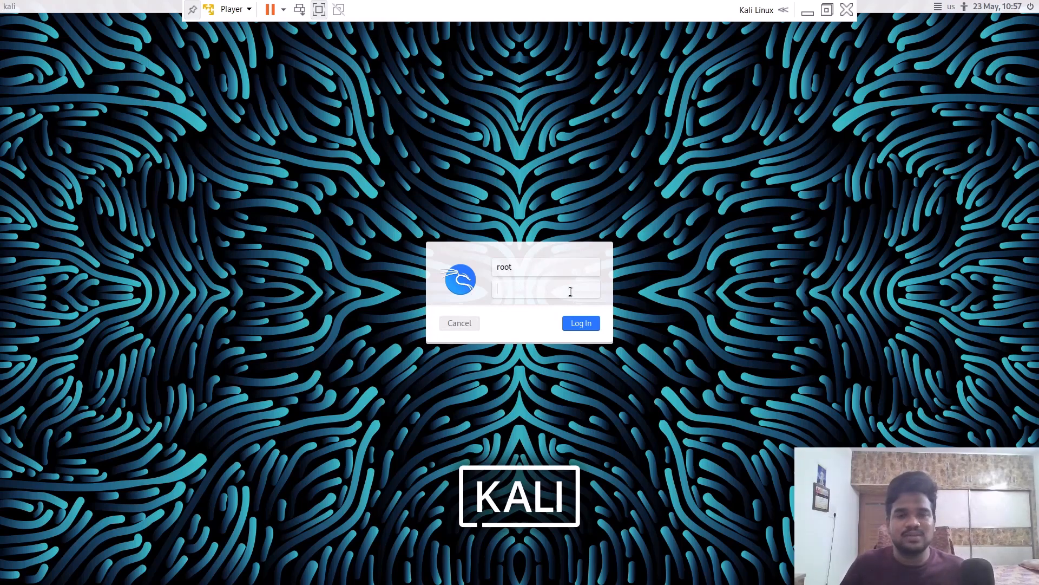
text(password)
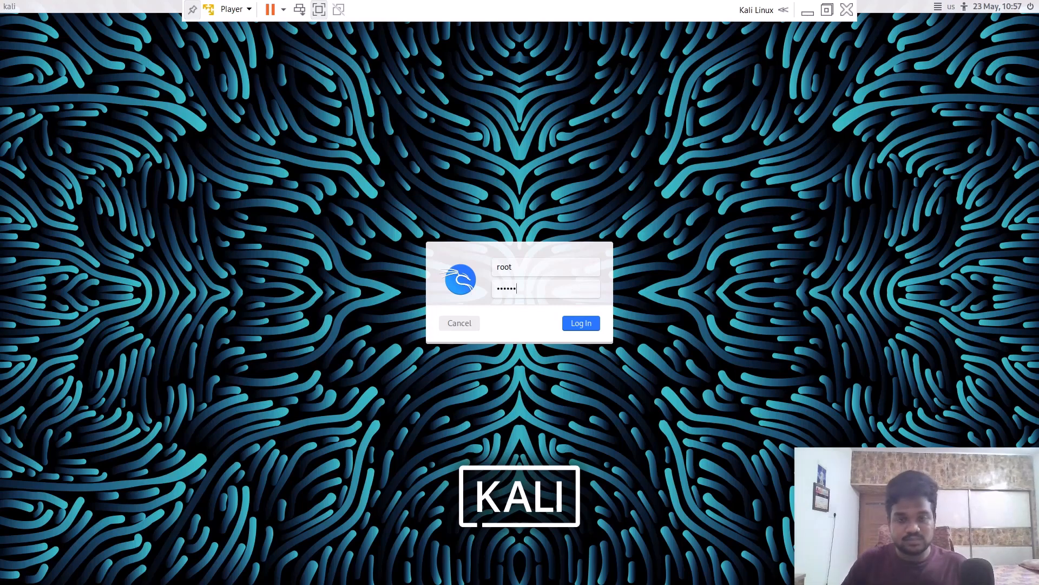
click(580, 323)
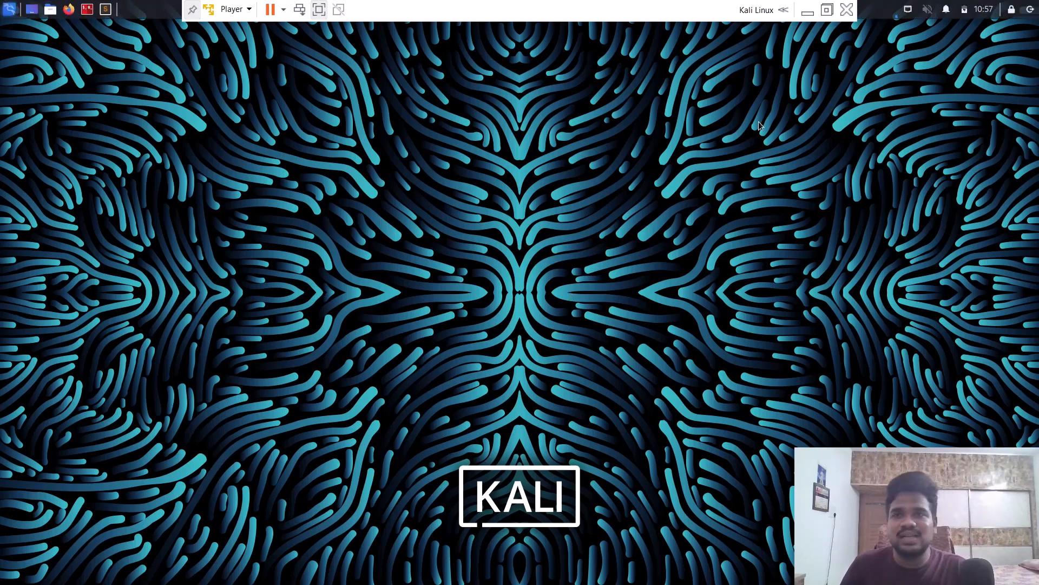
mouse_move(658, 270)
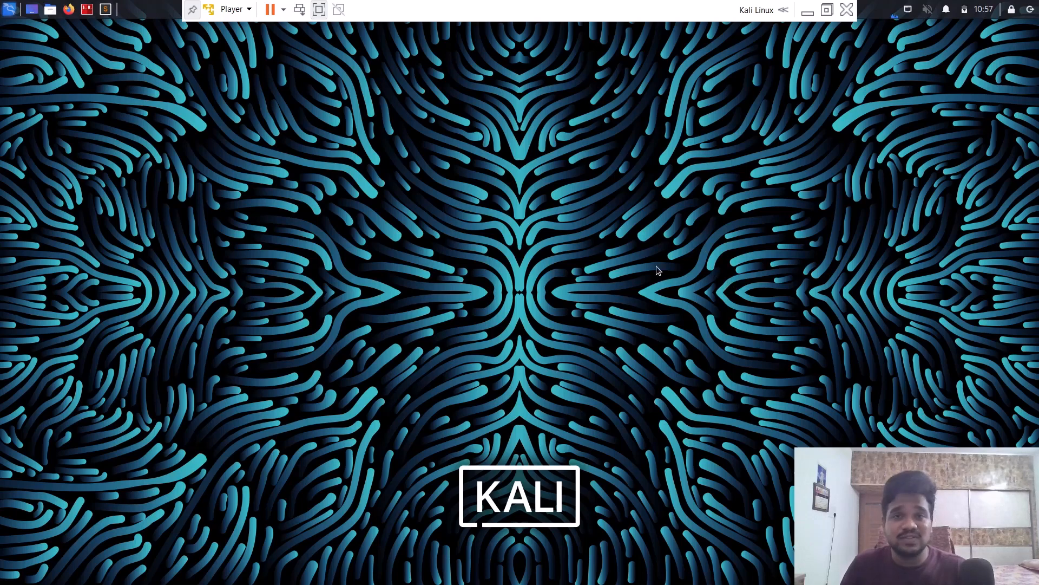